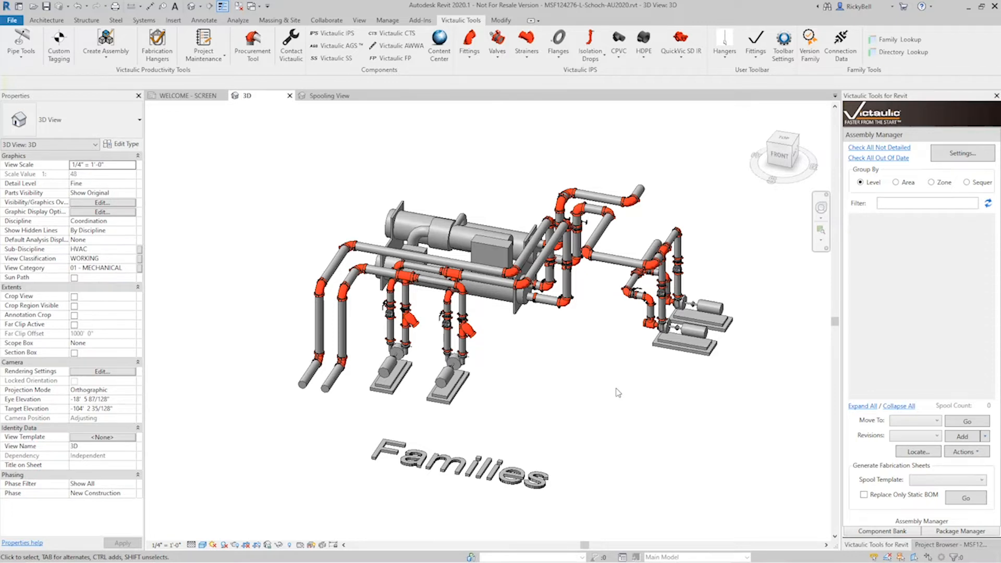
mouse_move(584, 389)
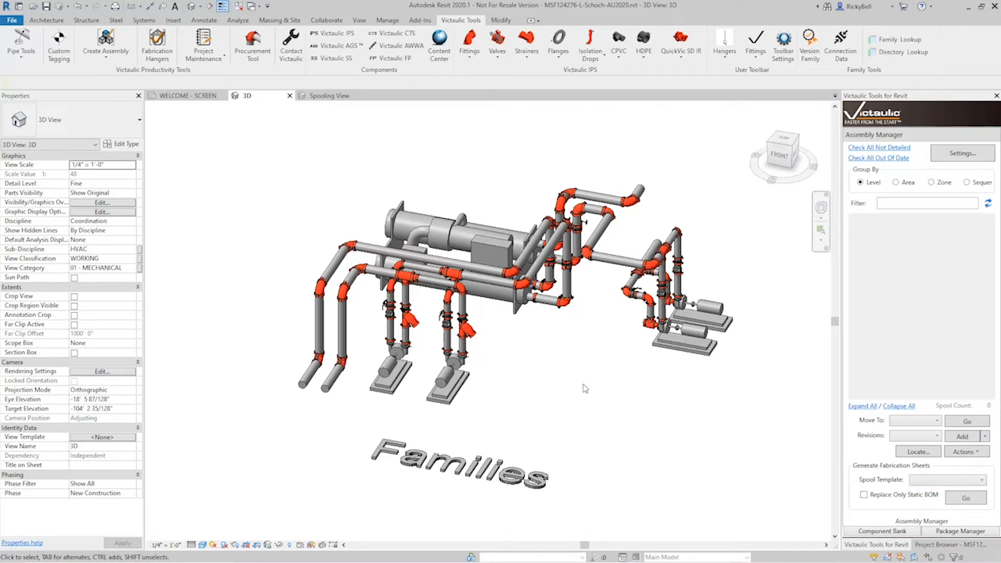
Switch to the Spooling View and window-select the left-hand chiller piping and equipment
click(331, 94)
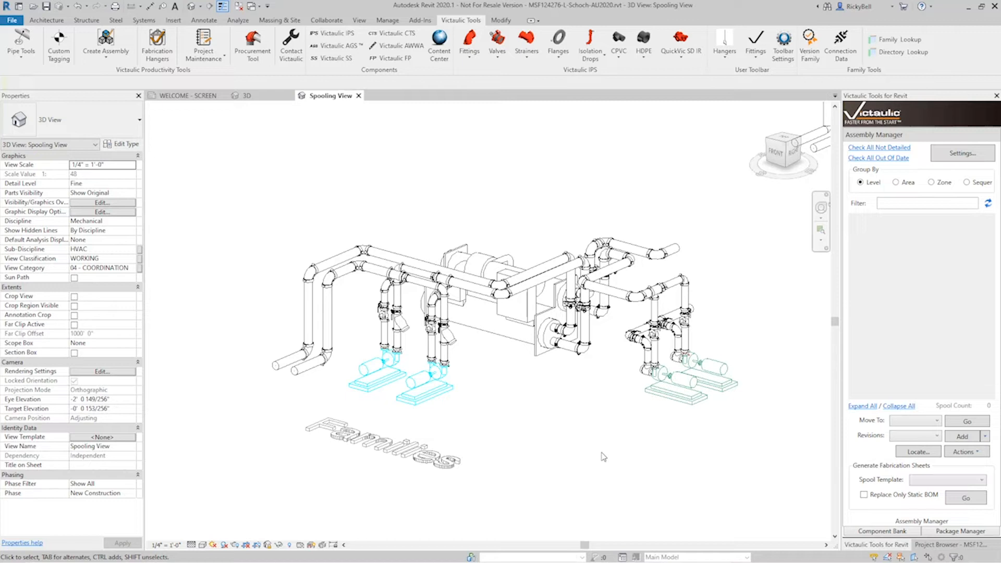
click(428, 382)
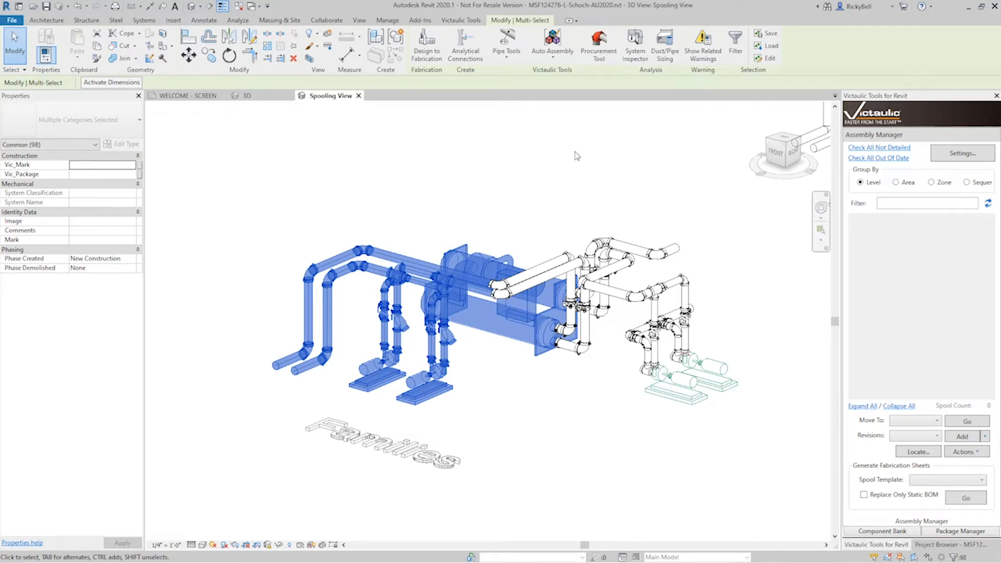
Start Create Assembly for the selection and change the starting number from 13 to 01
click(552, 45)
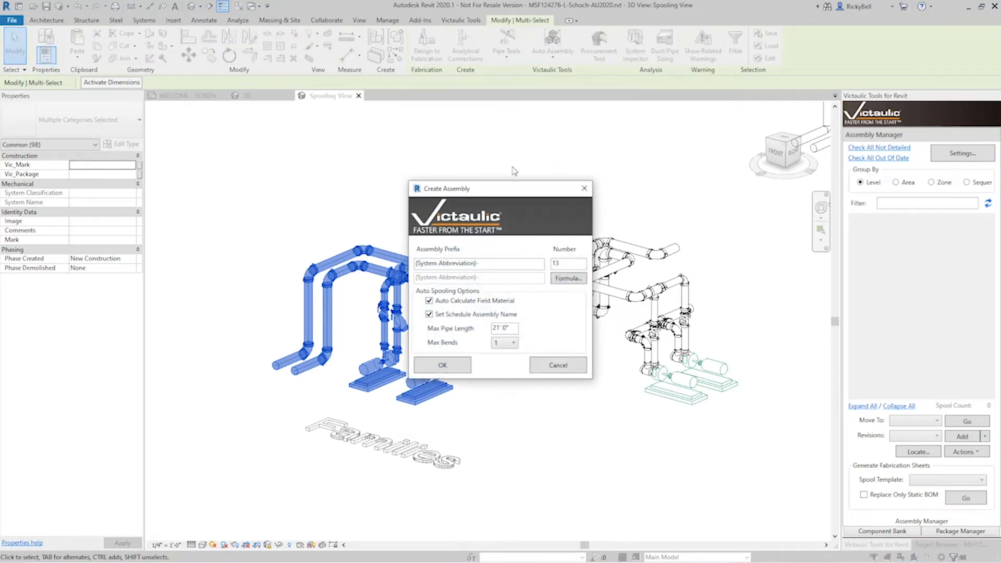
mouse_move(501, 288)
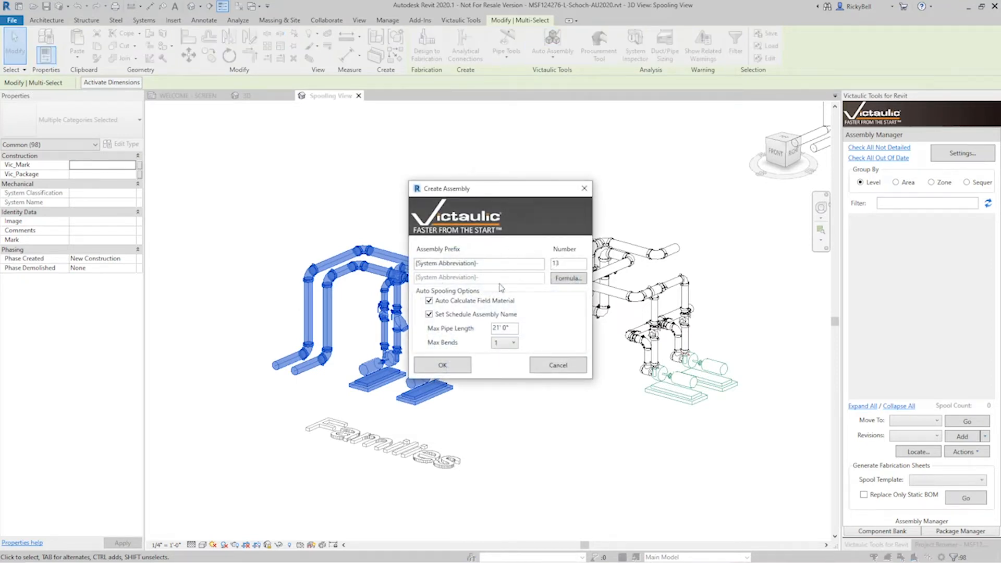
mouse_move(510, 248)
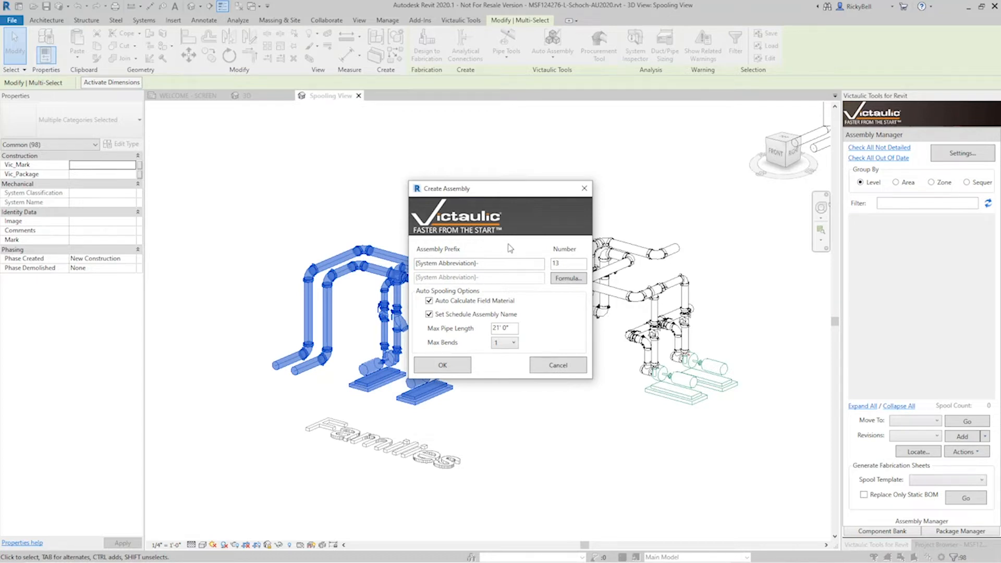
mouse_move(513, 291)
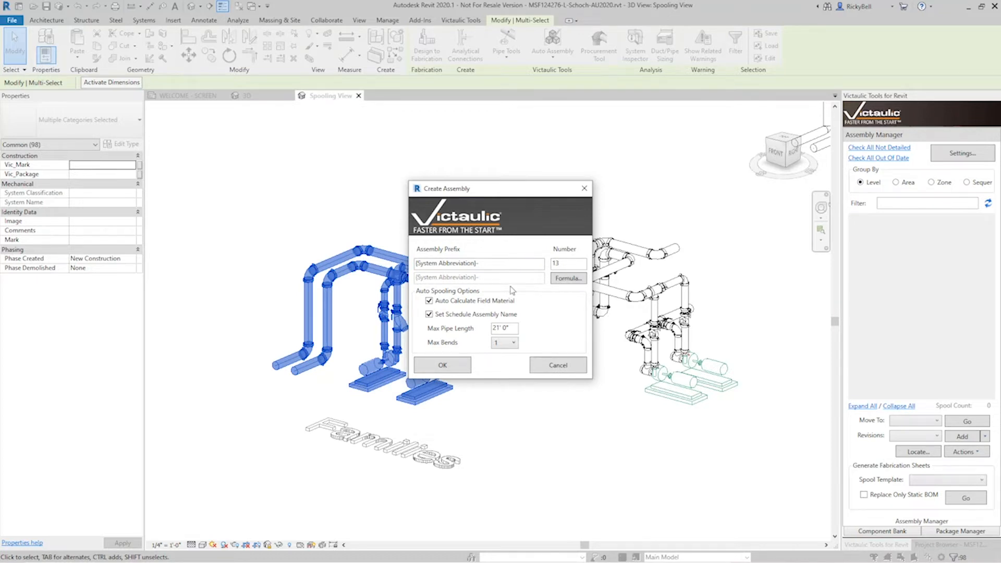
mouse_move(488, 283)
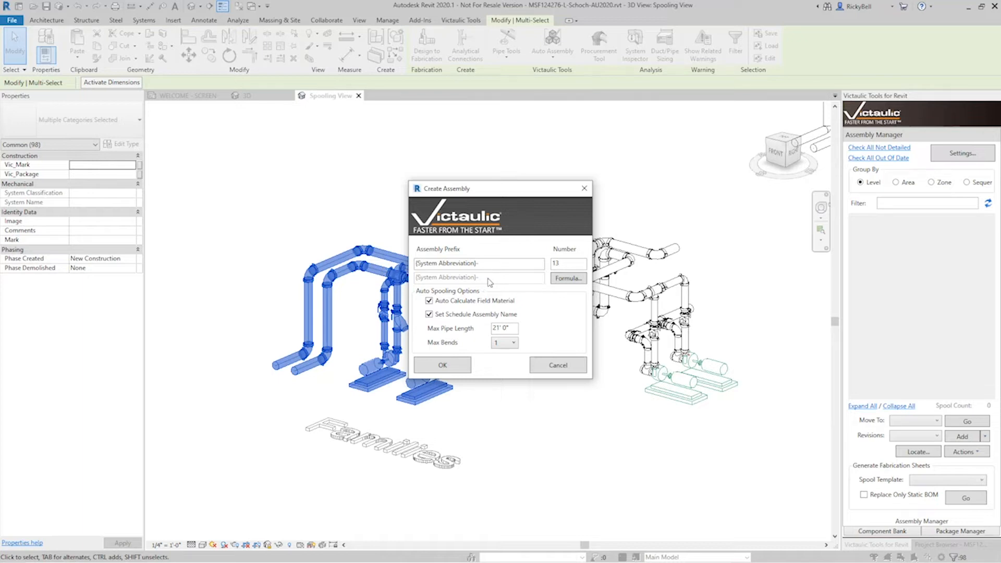
mouse_move(499, 283)
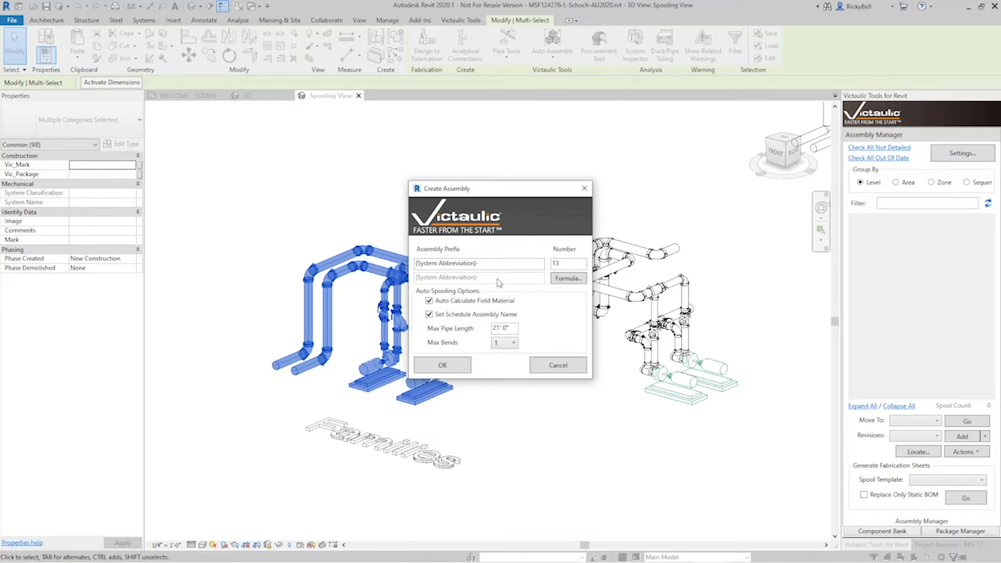
triple_click(567, 263)
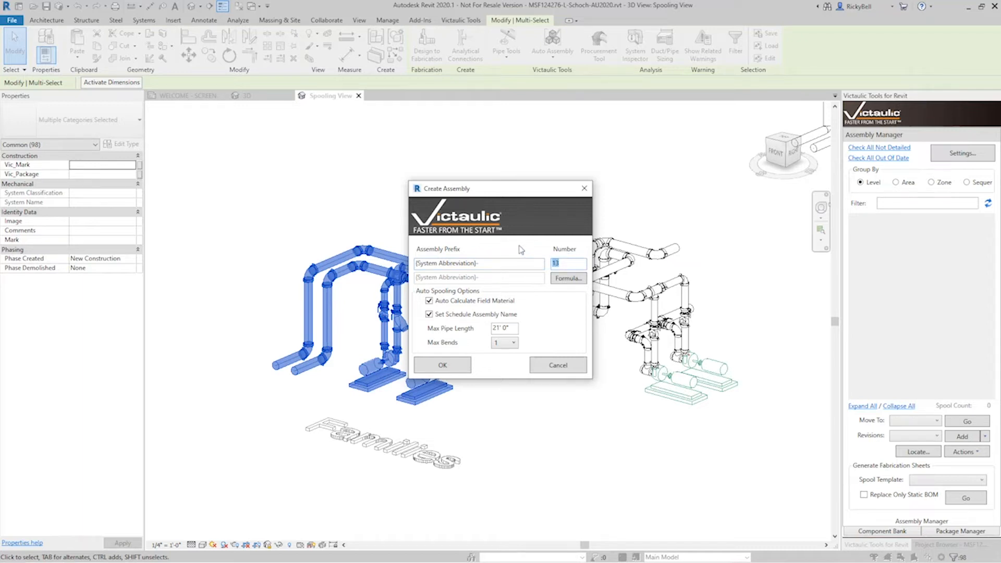
text(01)
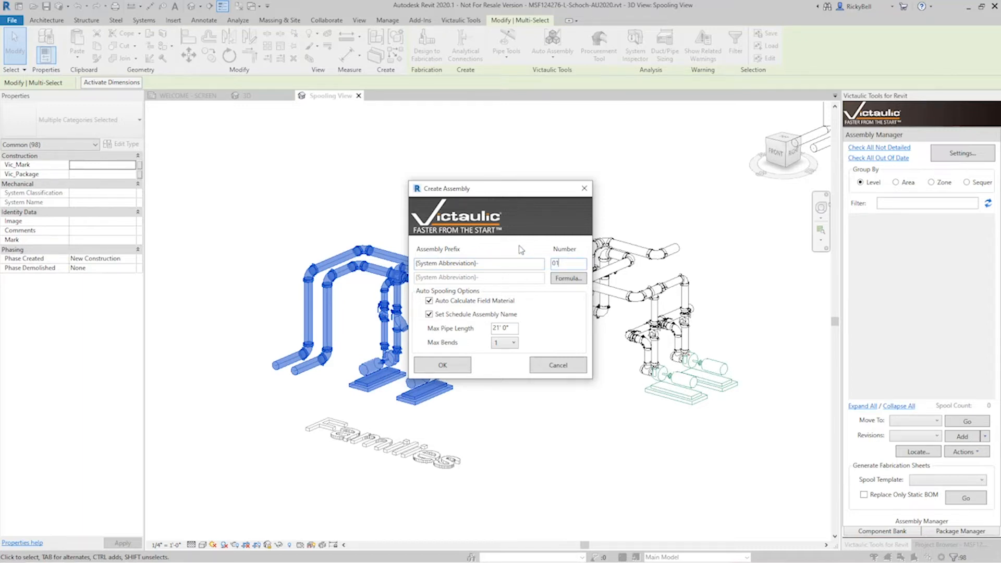
mouse_move(553, 305)
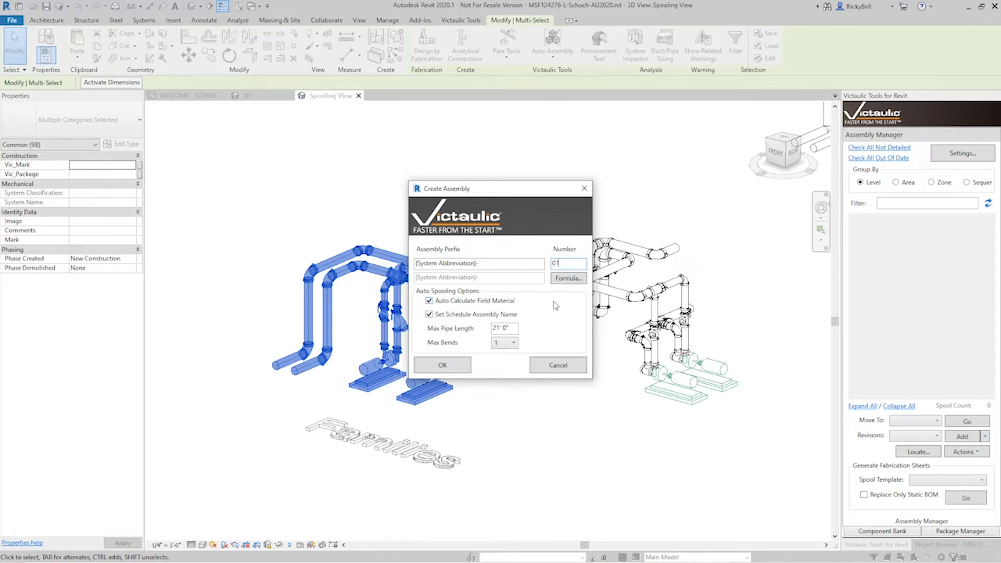
mouse_move(534, 307)
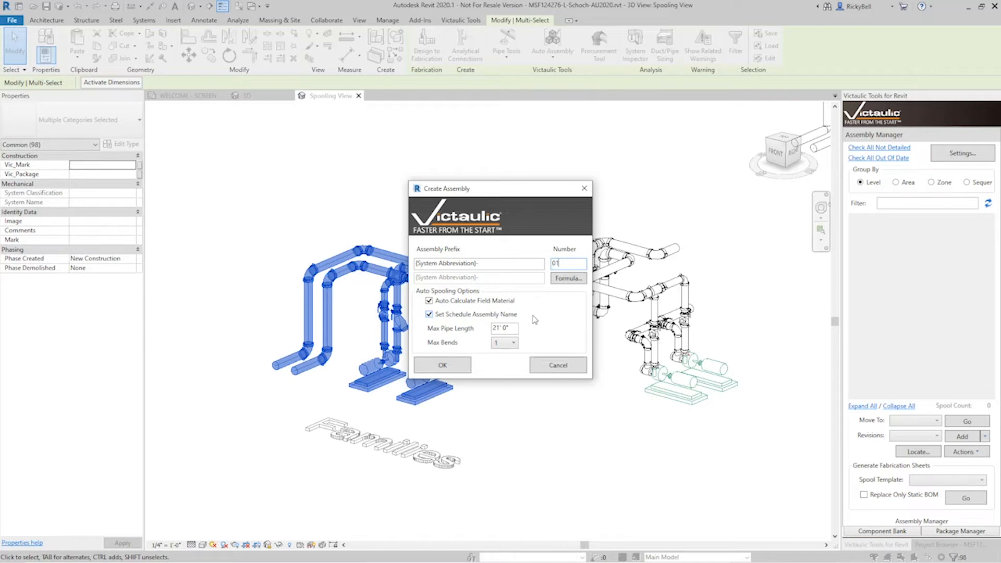
mouse_move(532, 325)
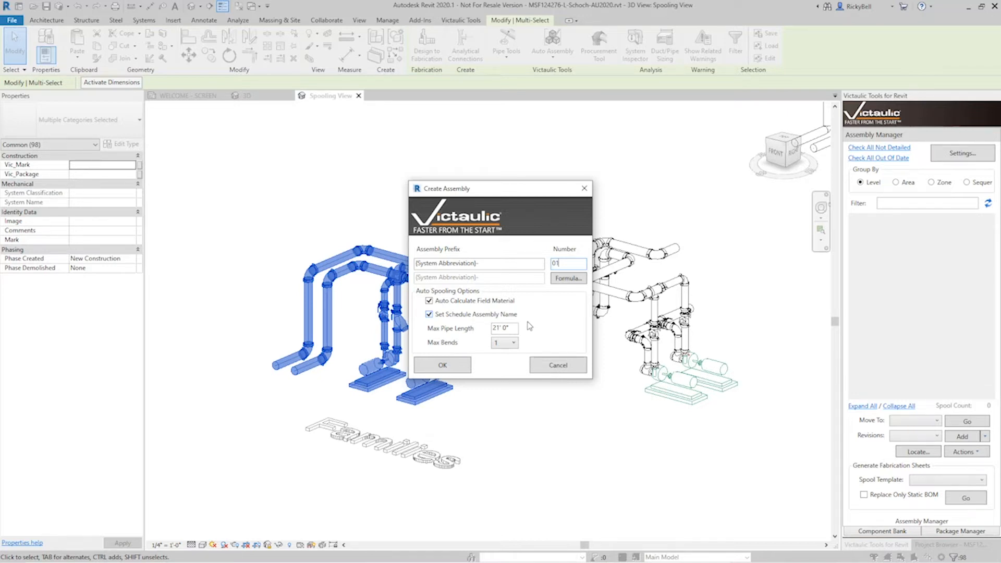
mouse_move(538, 338)
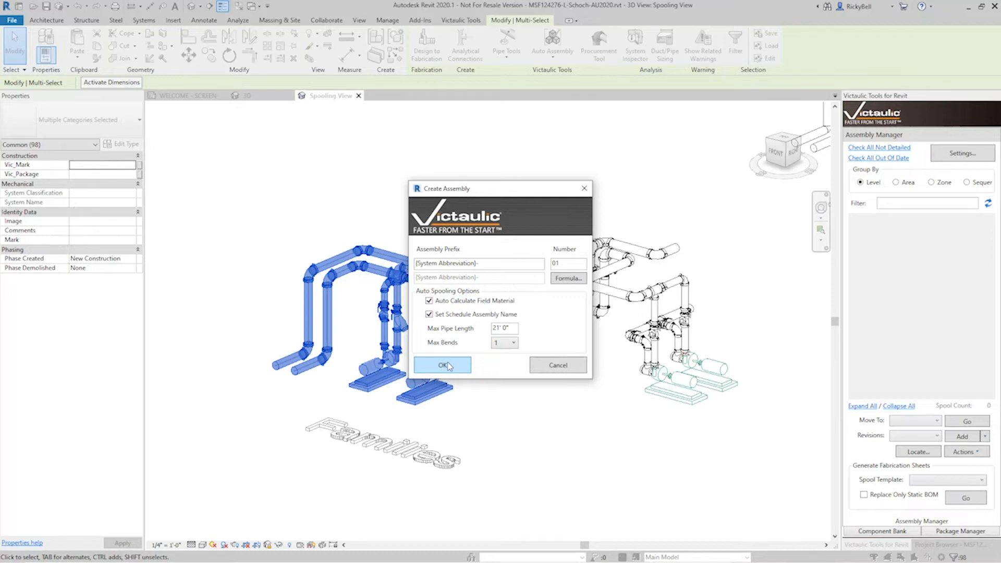
Generate the 17 spool assemblies and mark CHWR-01 in the Assembly Manager for its actions
click(442, 365)
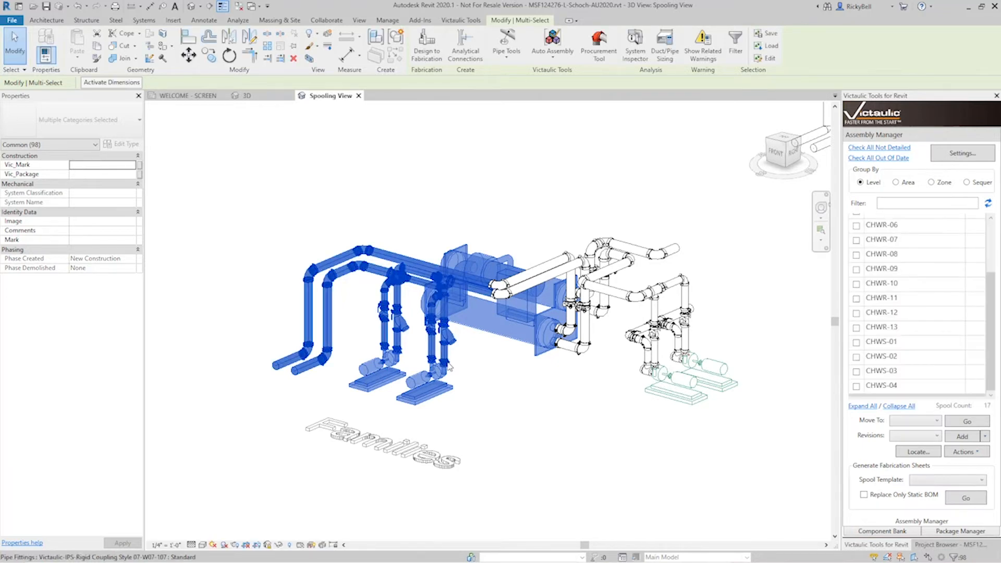
mouse_move(449, 368)
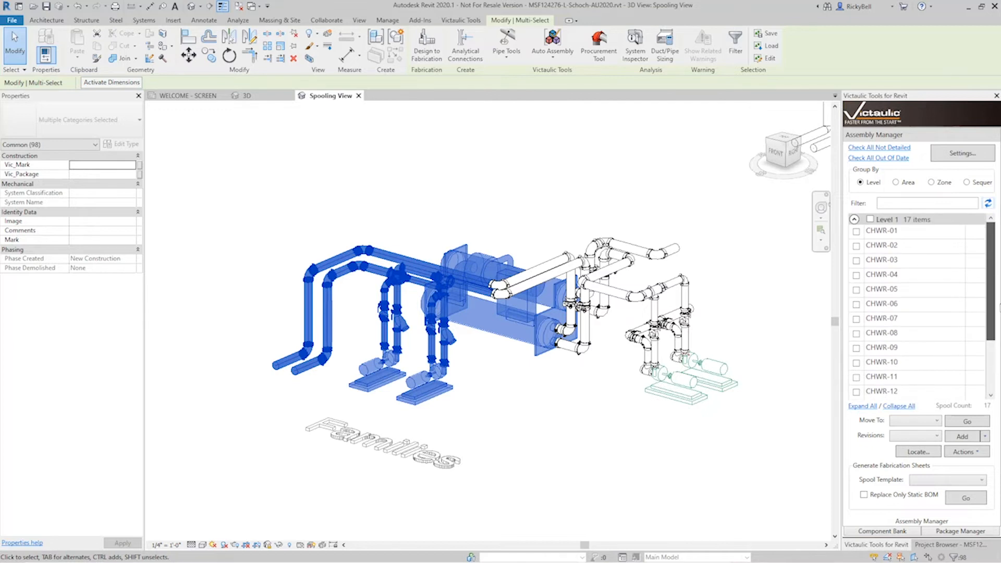
click(856, 231)
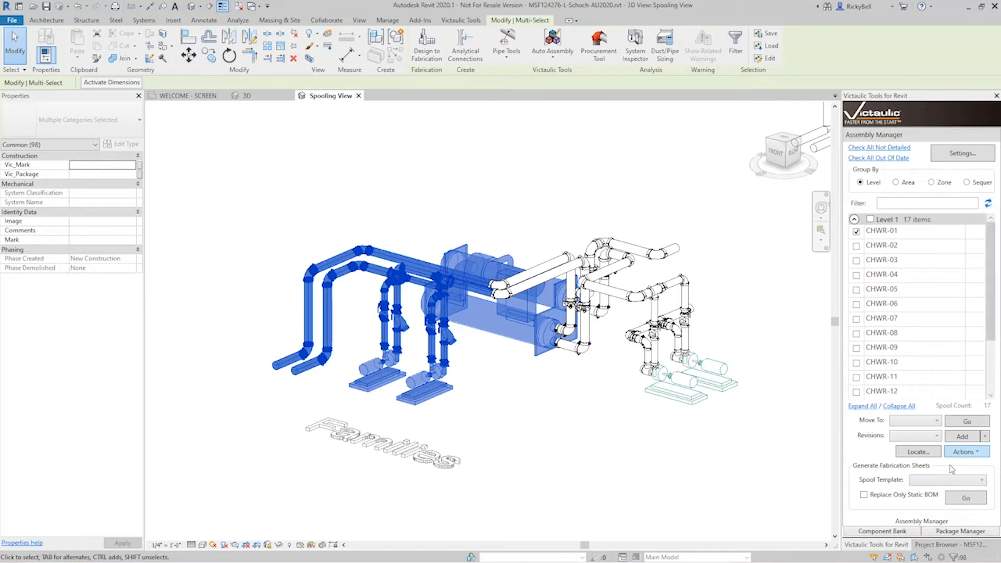
click(947, 479)
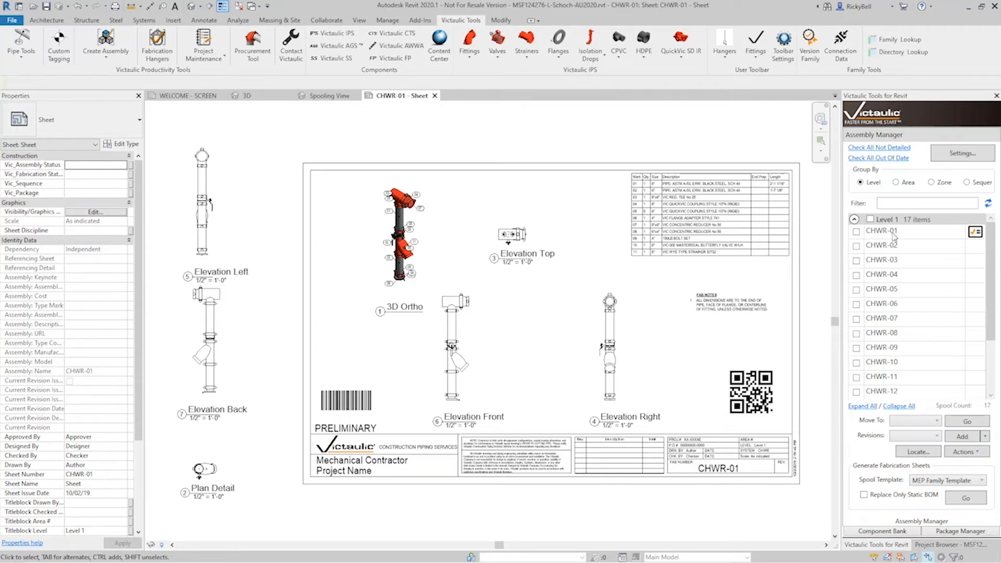
mouse_move(890, 243)
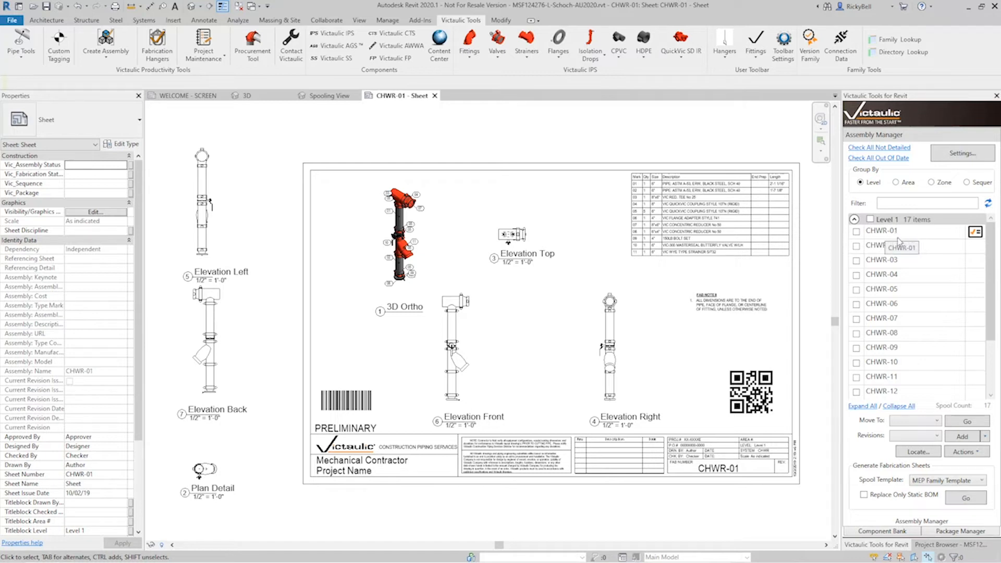
Scroll the spool list down to review CHWS-01 through CHWS-04
scroll(down, 3)
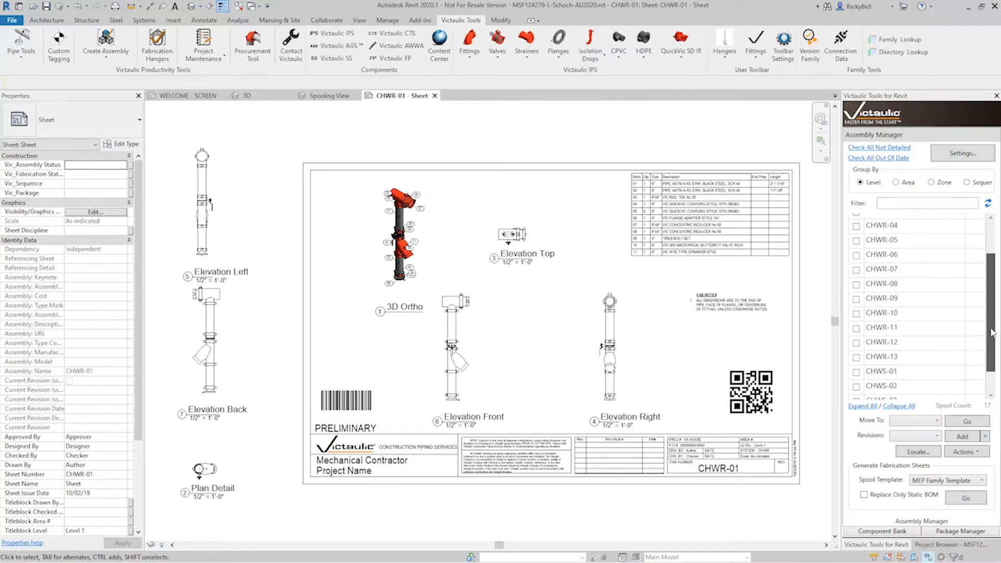
scroll(down, 3)
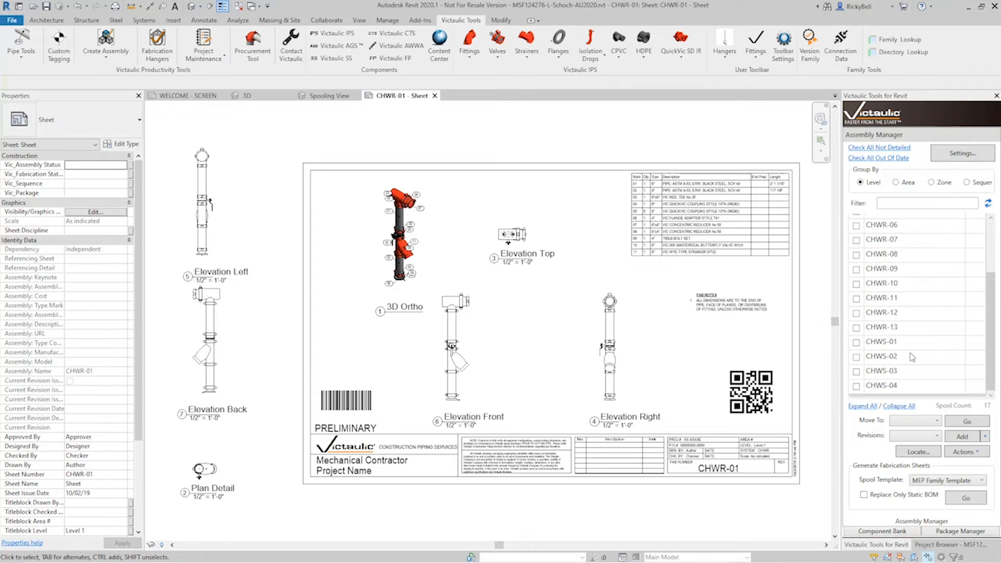
mouse_move(884, 356)
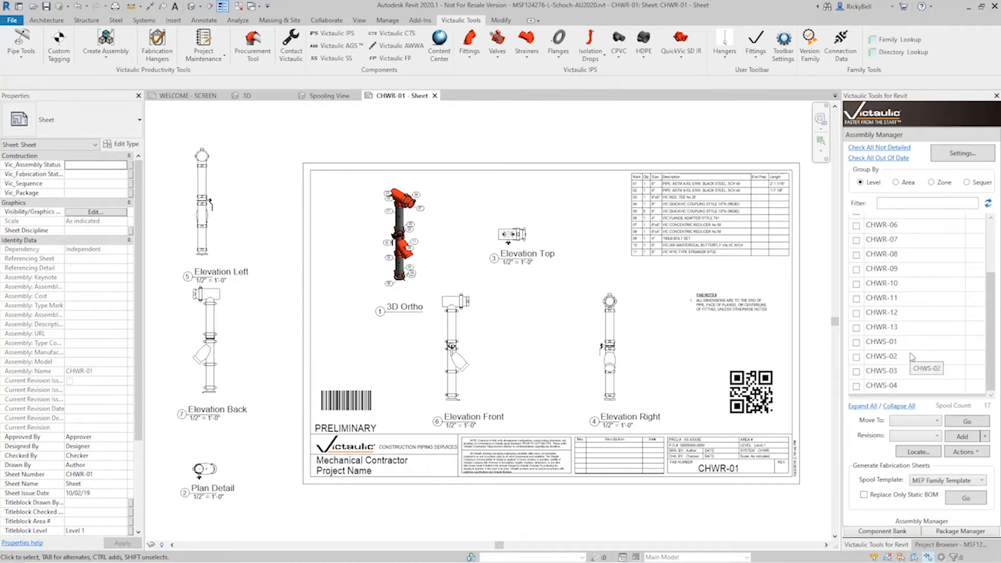
mouse_move(912, 356)
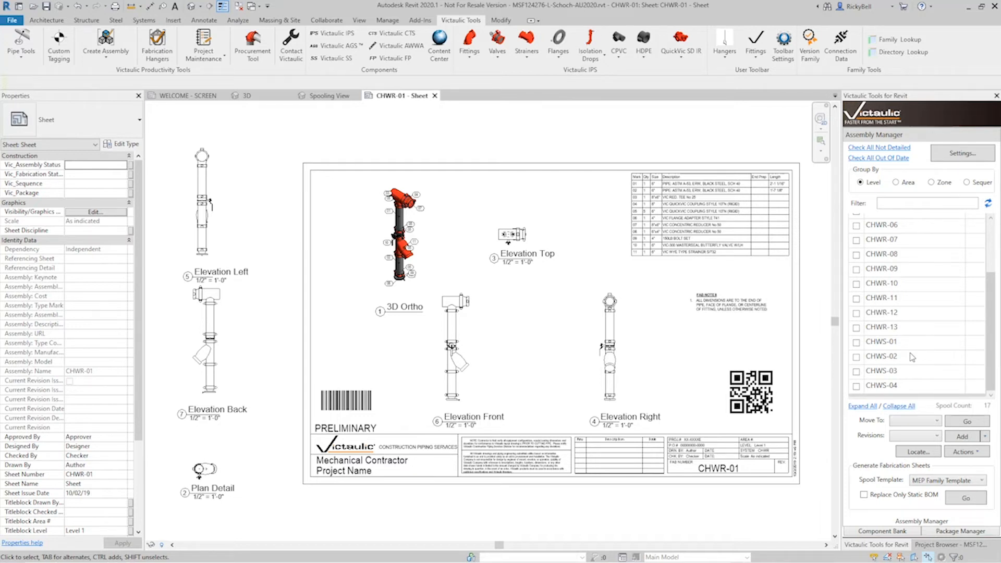
mouse_move(376, 135)
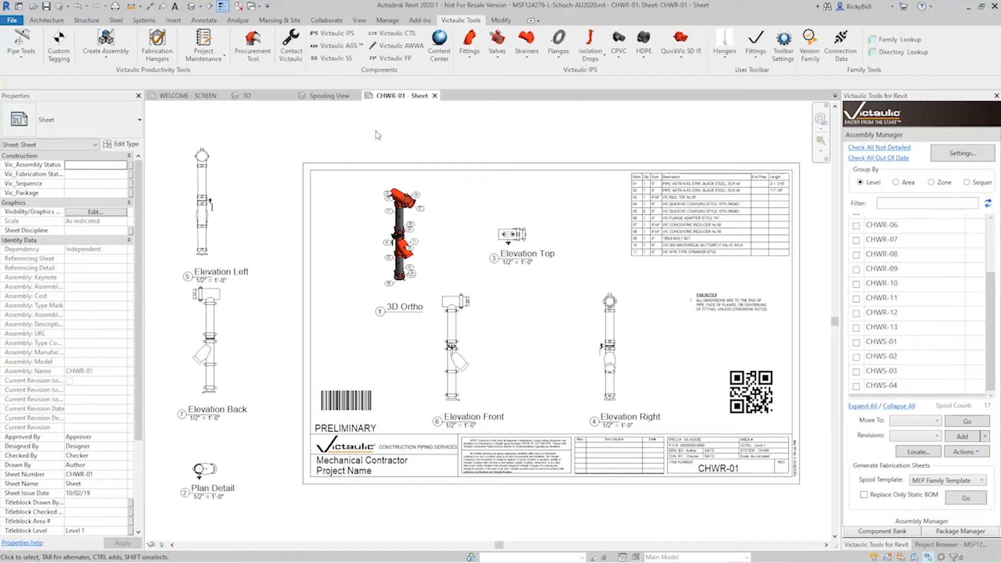
mouse_move(323, 95)
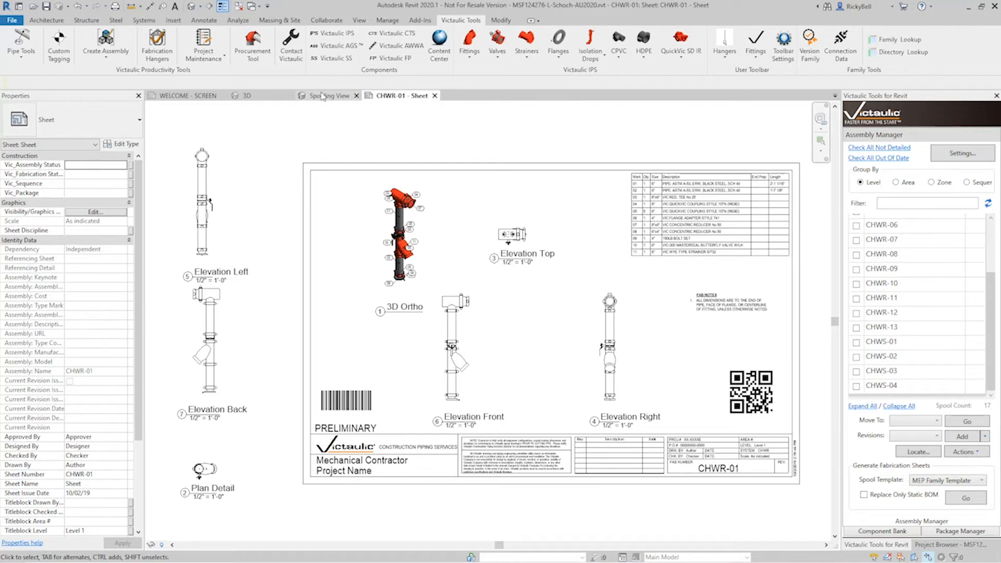
Return to the 3D Spooling View and list the Create Assembly tools, Combine and Split
click(330, 95)
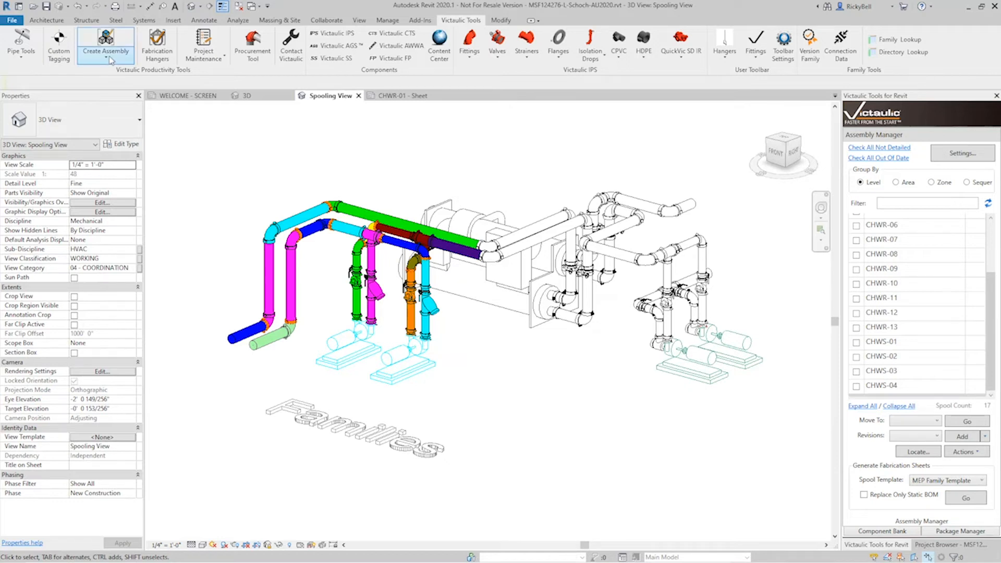
click(105, 46)
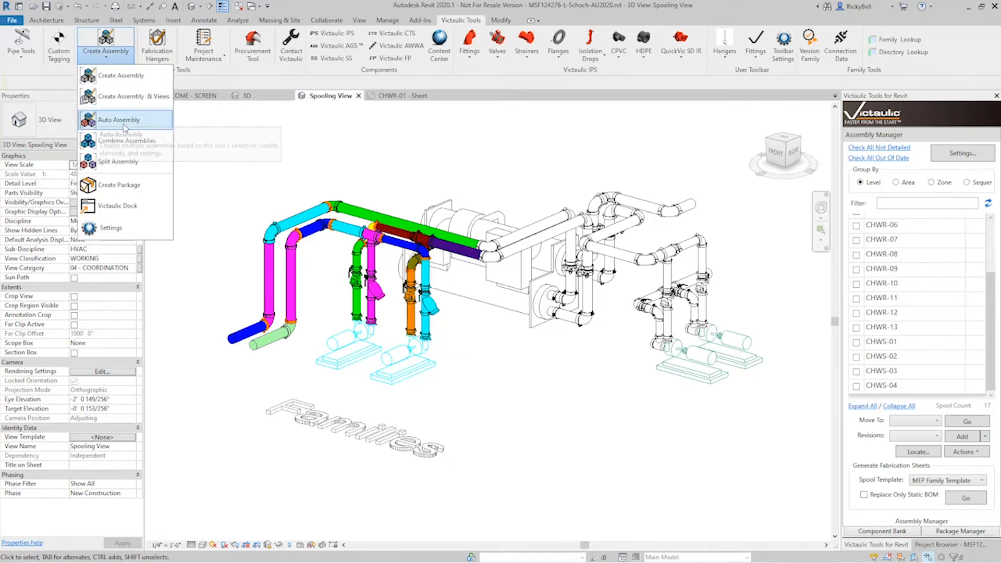
mouse_move(121, 141)
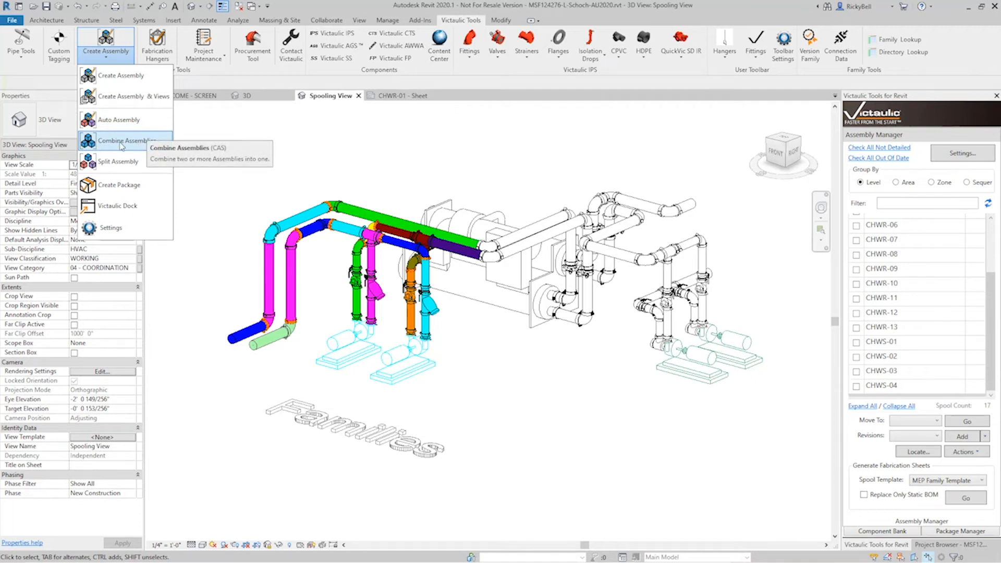
mouse_move(117, 161)
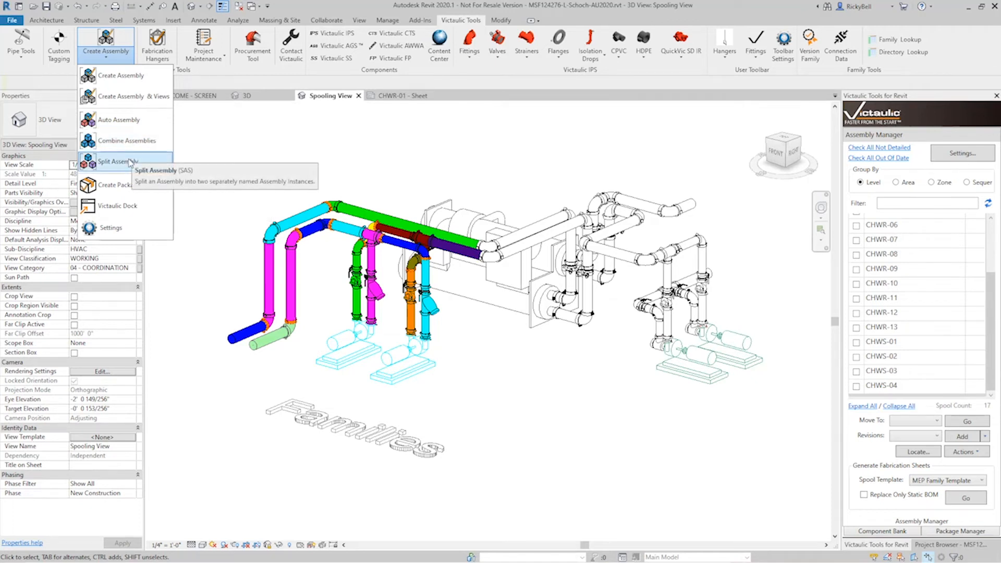
mouse_move(125, 141)
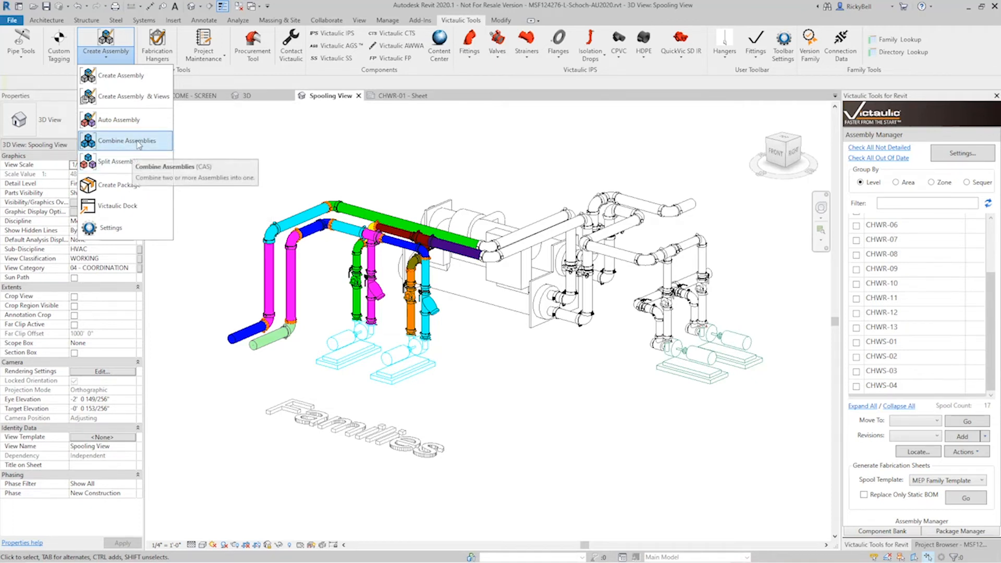
mouse_move(114, 161)
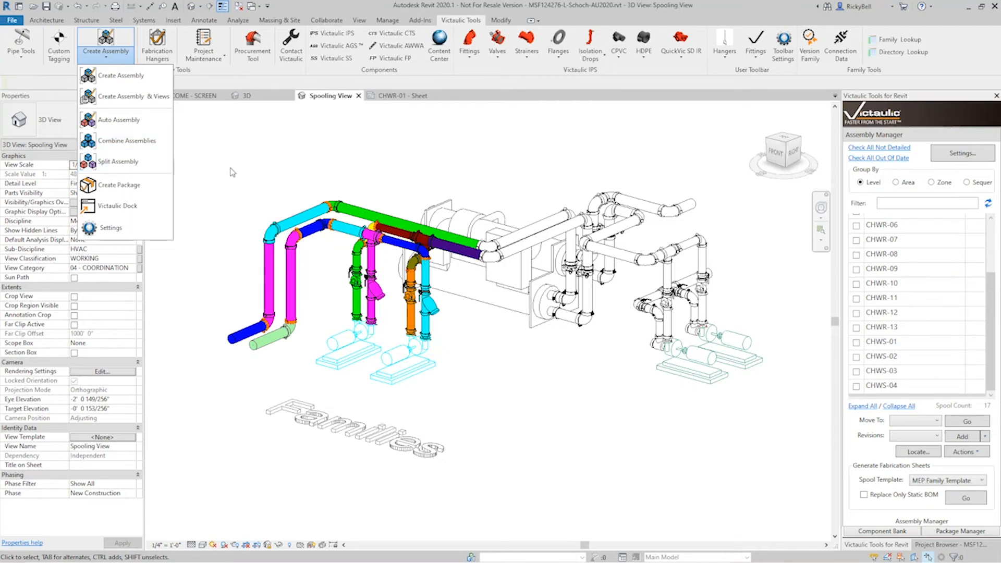
mouse_move(229, 185)
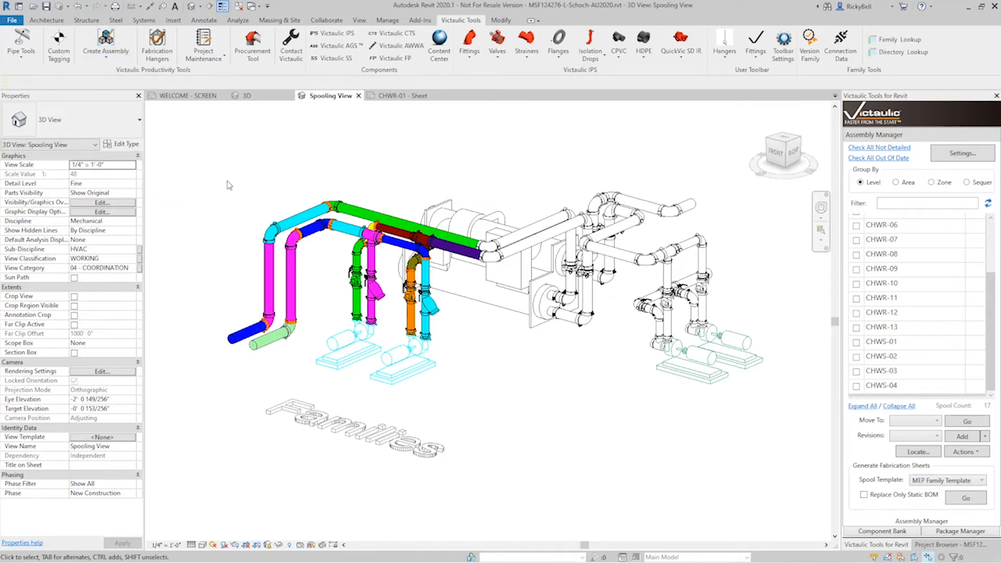
Select the blue and light-green lower-left assemblies, CHWR-10 and CHWR-11, for combining
click(265, 288)
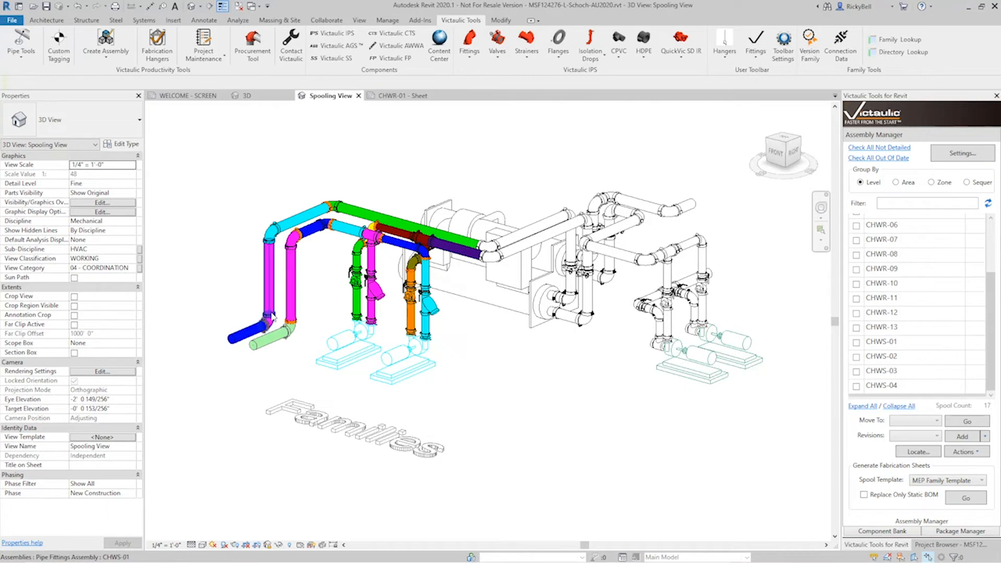
click(300, 320)
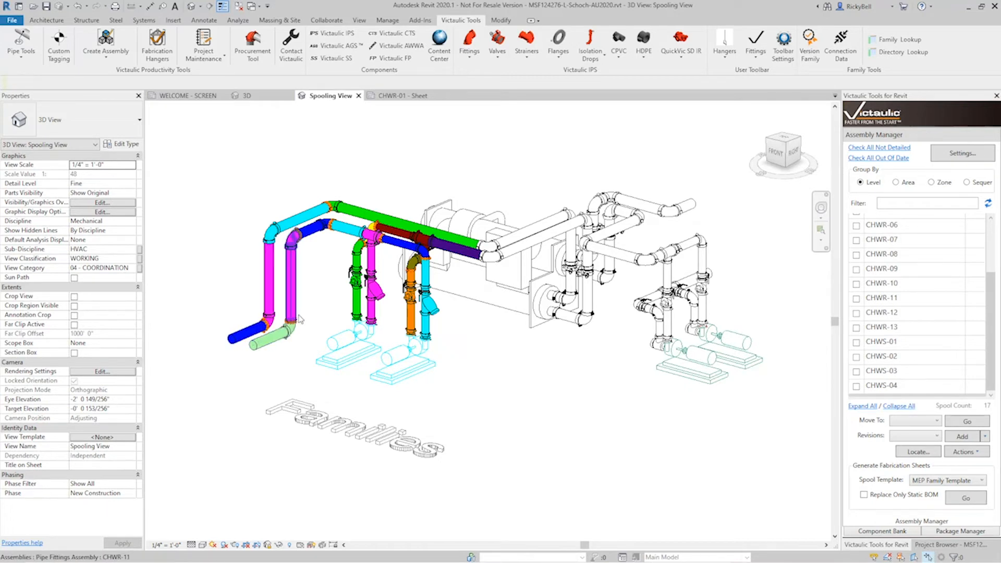
scroll(up, 3)
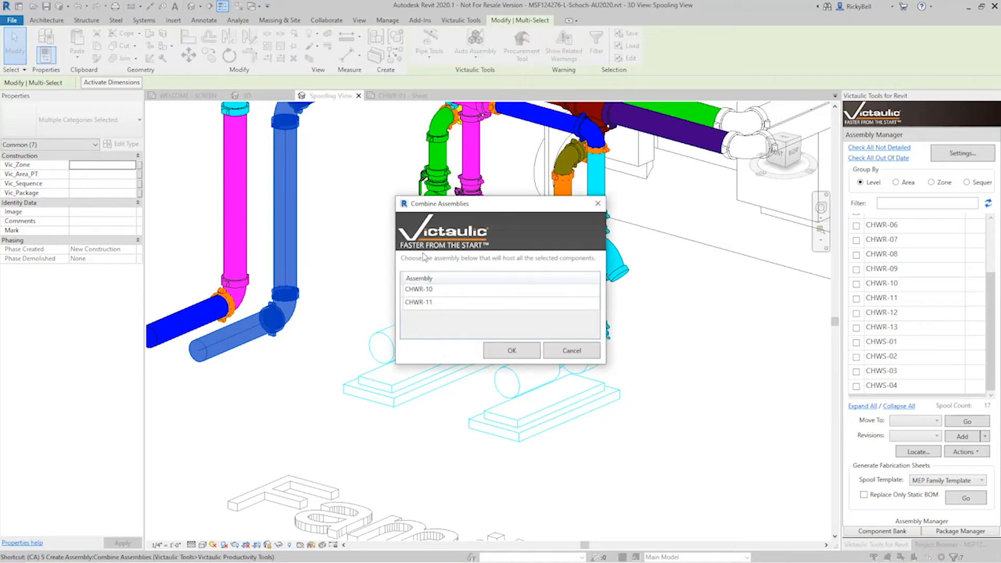
mouse_move(427, 323)
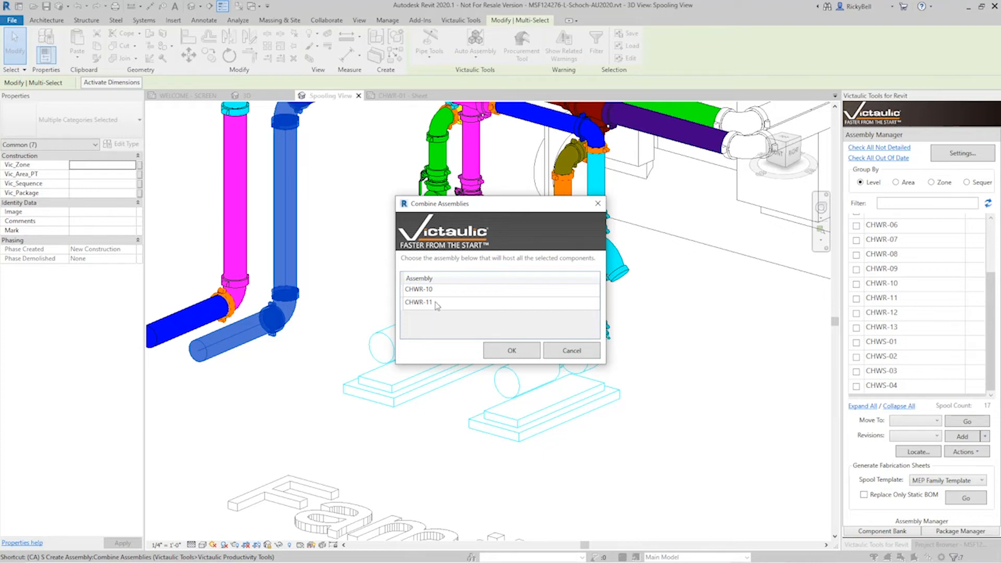
mouse_move(442, 309)
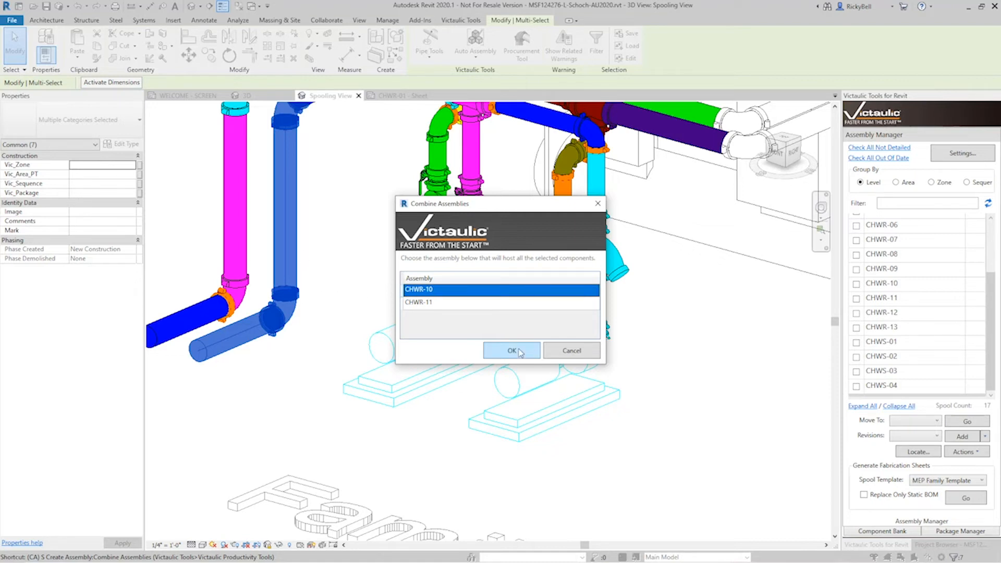
Combine the pair under host CHWR-10, accept the warning, and select the blue supply assembly
click(511, 350)
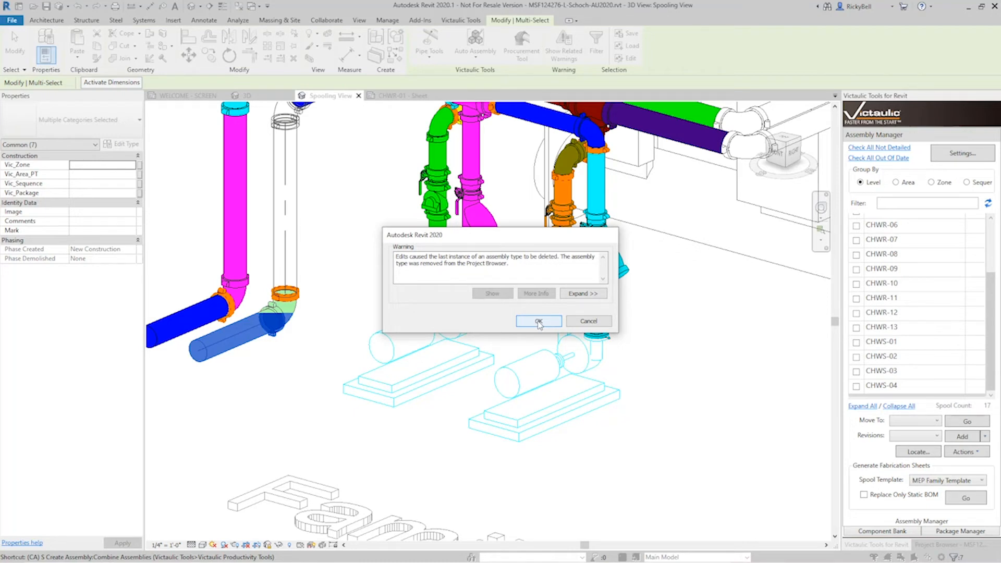
click(538, 321)
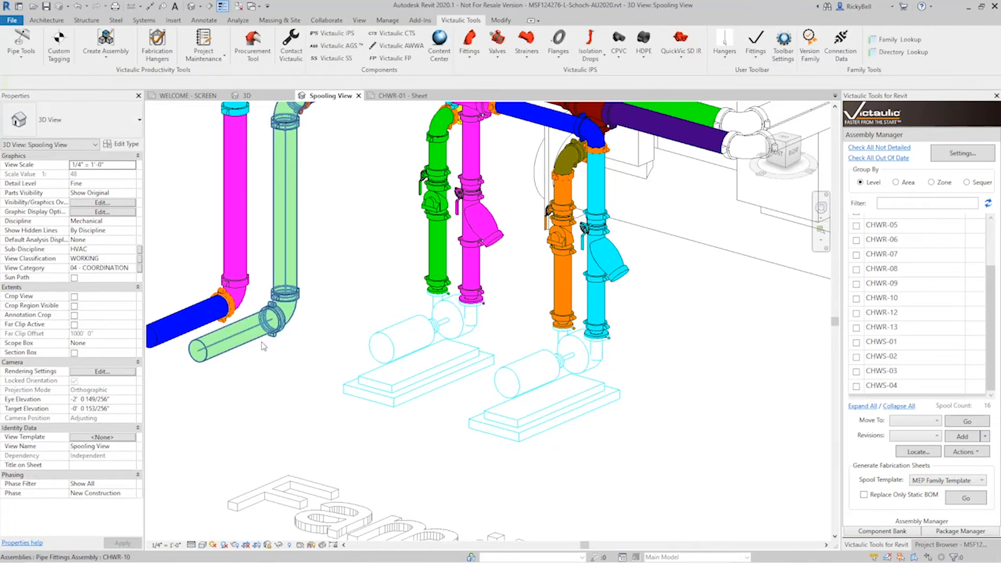
click(220, 300)
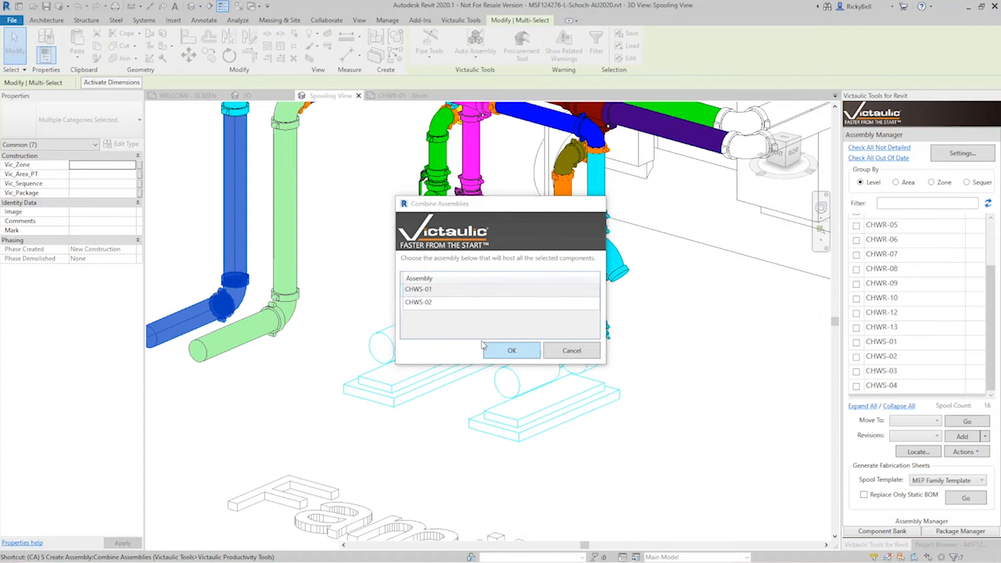
Combine CHWS-02 into host CHWS-01 and accept the removed-type warning, leaving 15 spools
click(511, 351)
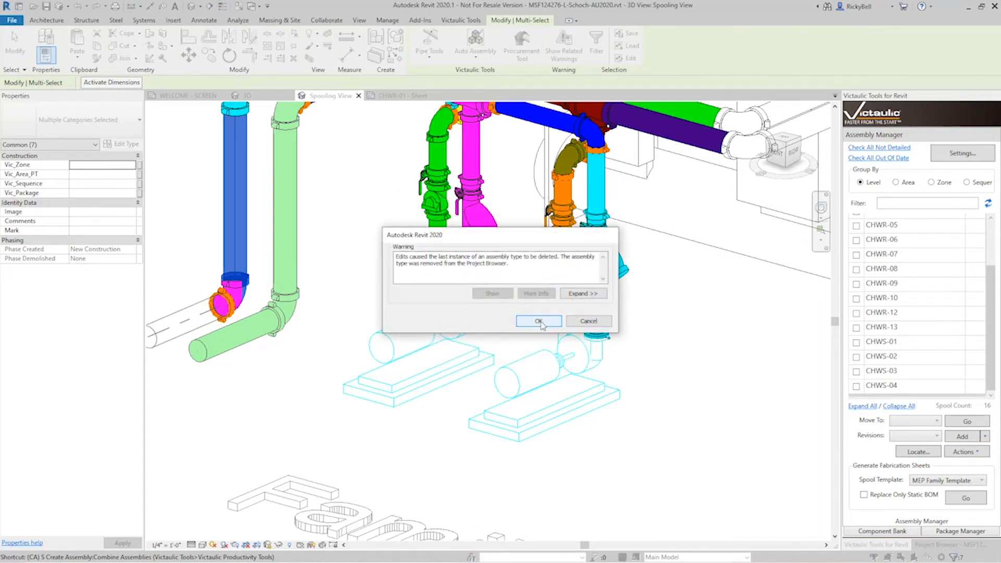
click(538, 321)
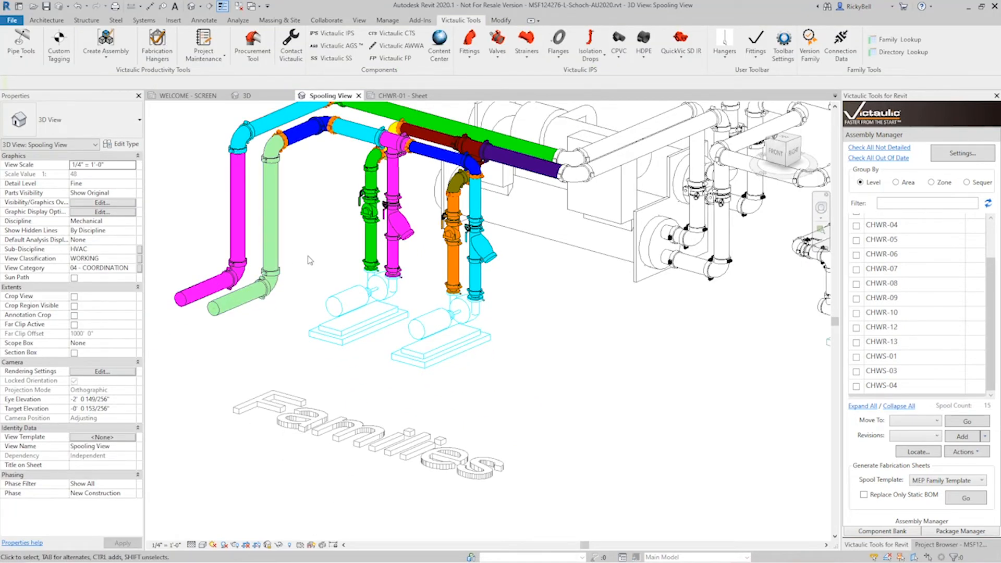
mouse_move(323, 279)
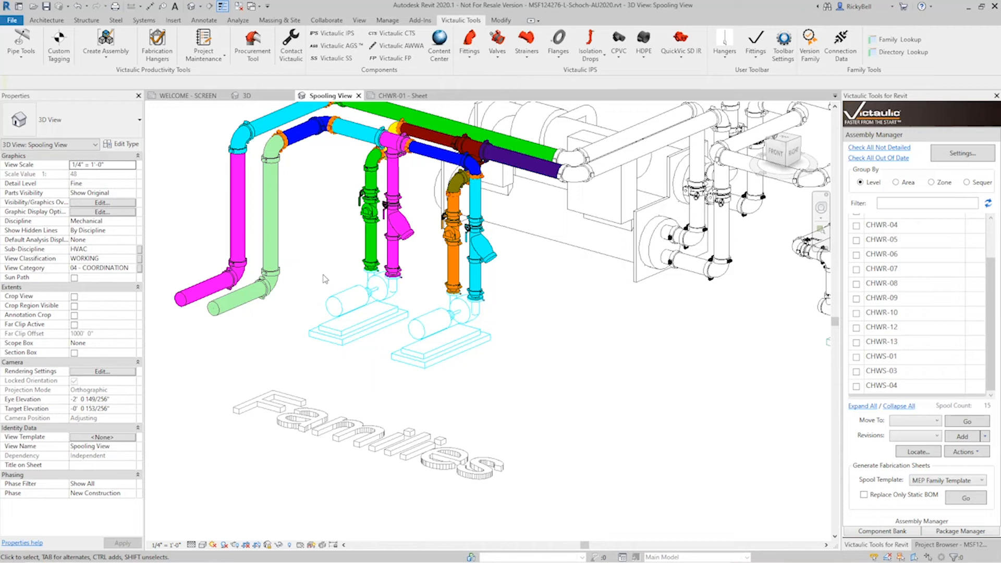
mouse_move(912, 363)
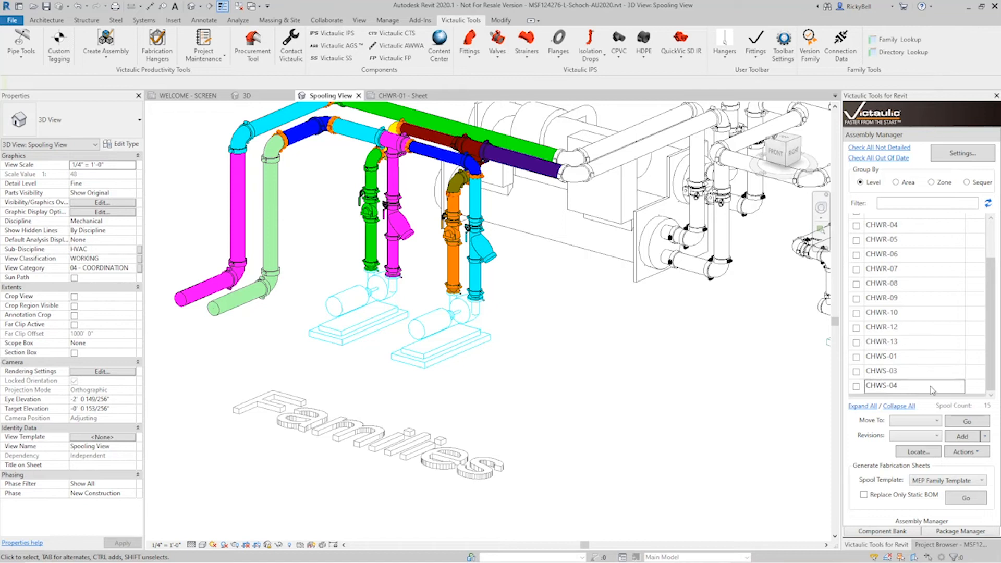
Rename CHWS-04 to CHWS-03 and confirm the cascading rename so supply spools run 01-03
double_click(883, 386)
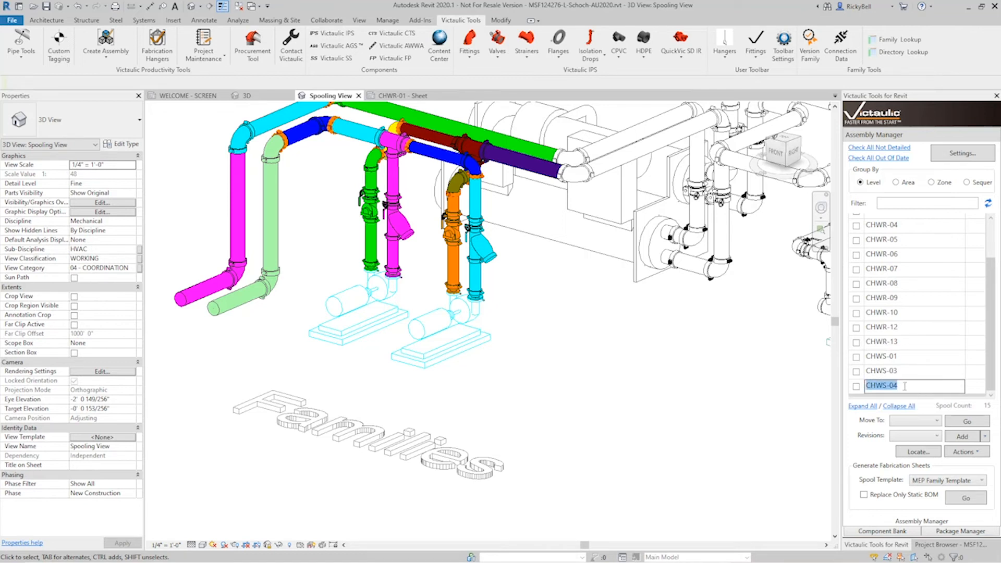
text(CHWS-03)
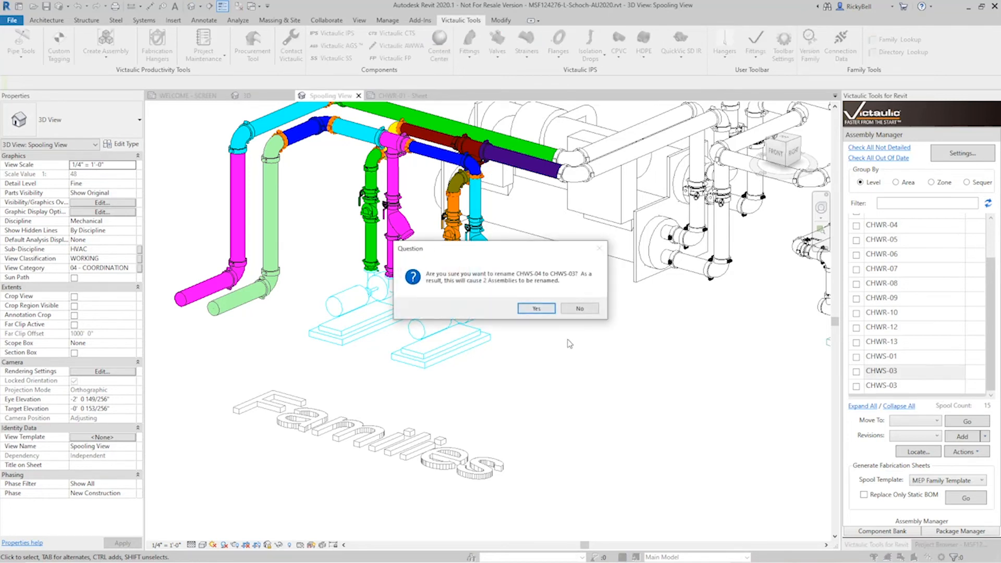
mouse_move(485, 288)
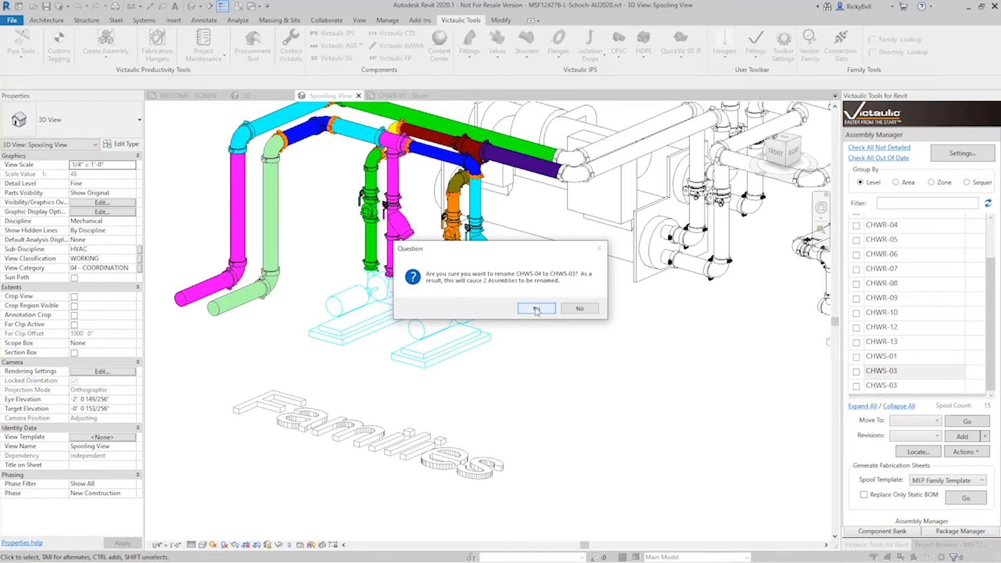
click(535, 308)
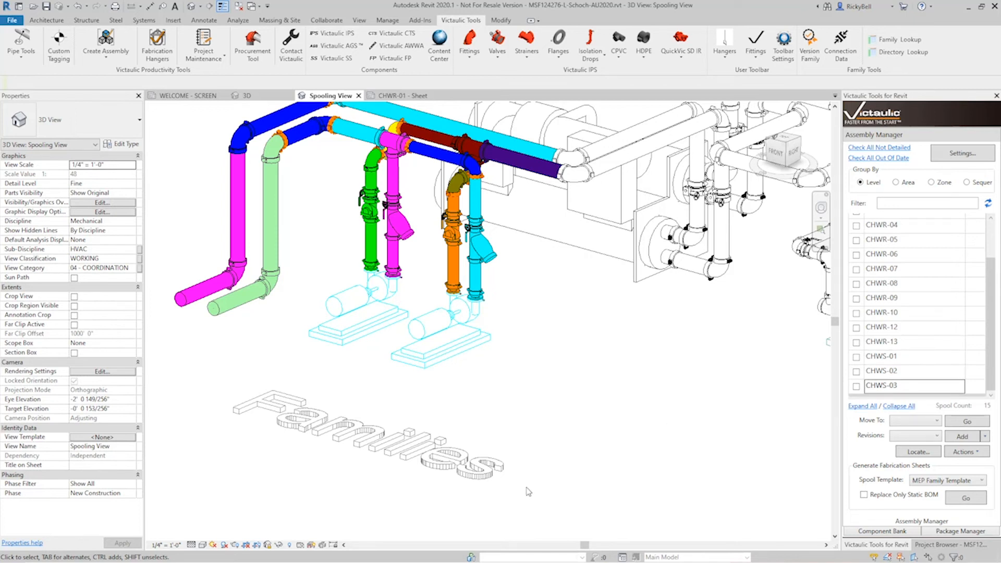
mouse_move(874, 321)
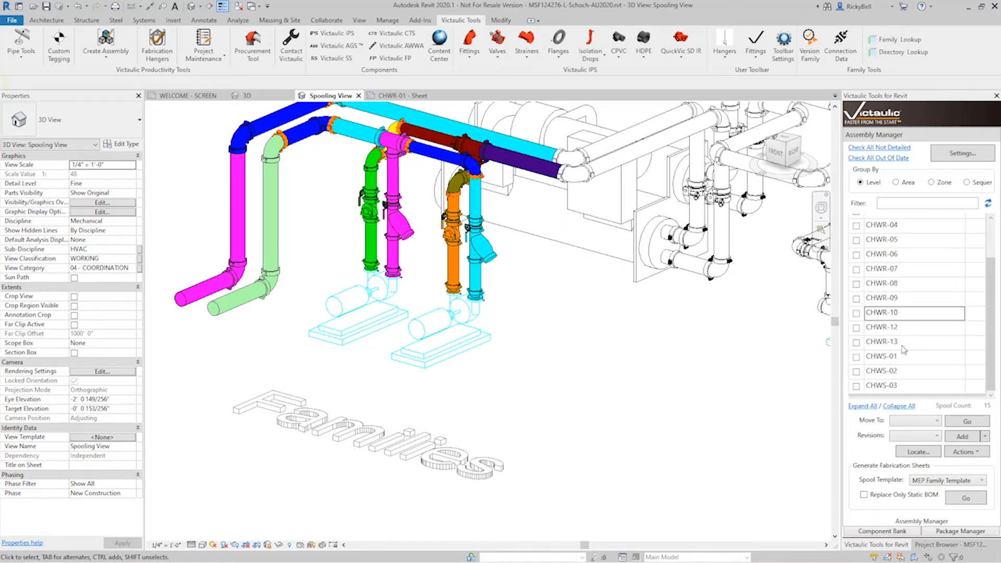
Rename CHWR-13 to CHWR-12 and approve so the return spools end consecutively at CHWR-12
click(900, 342)
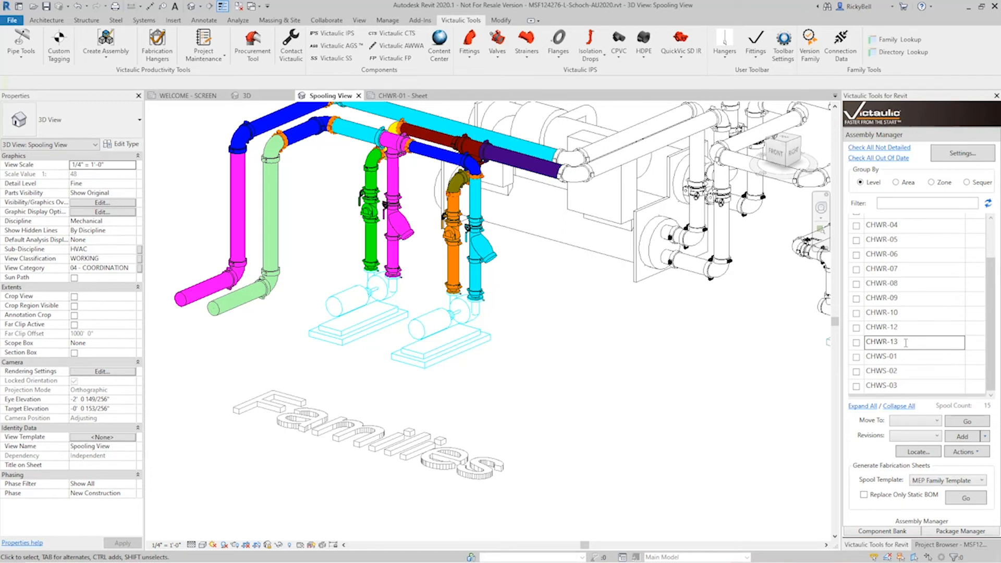
text(2)
key(Return)
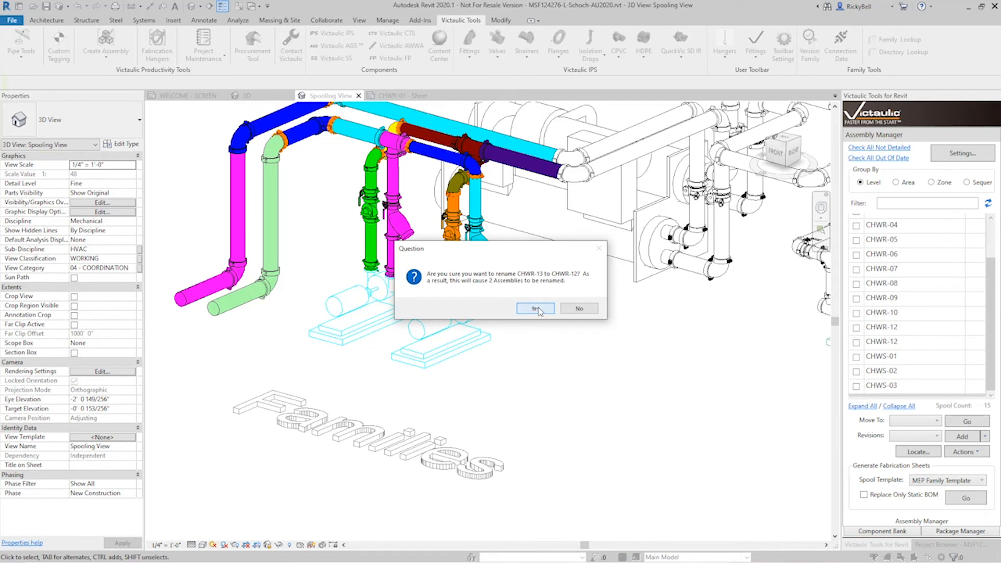
click(534, 308)
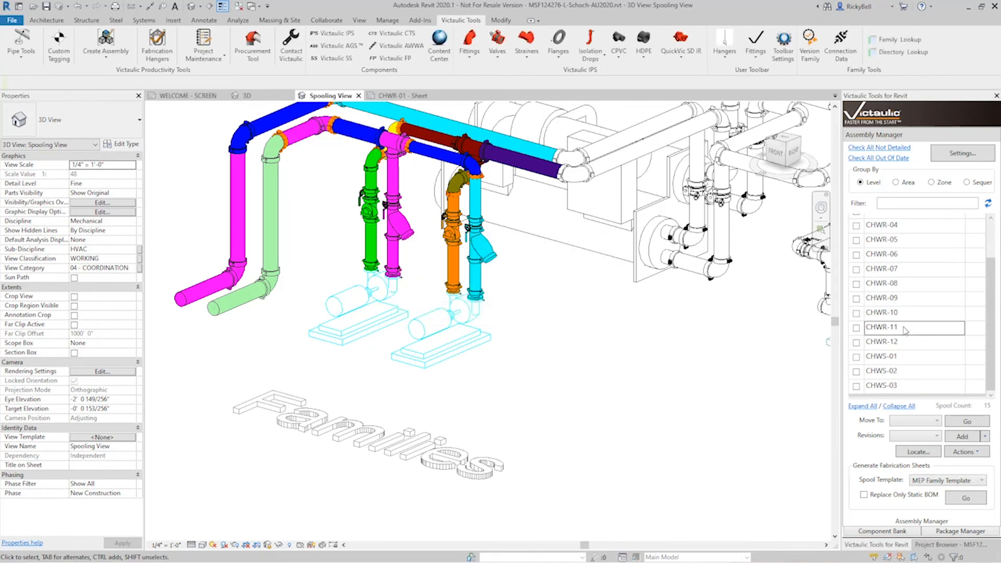
mouse_move(620, 391)
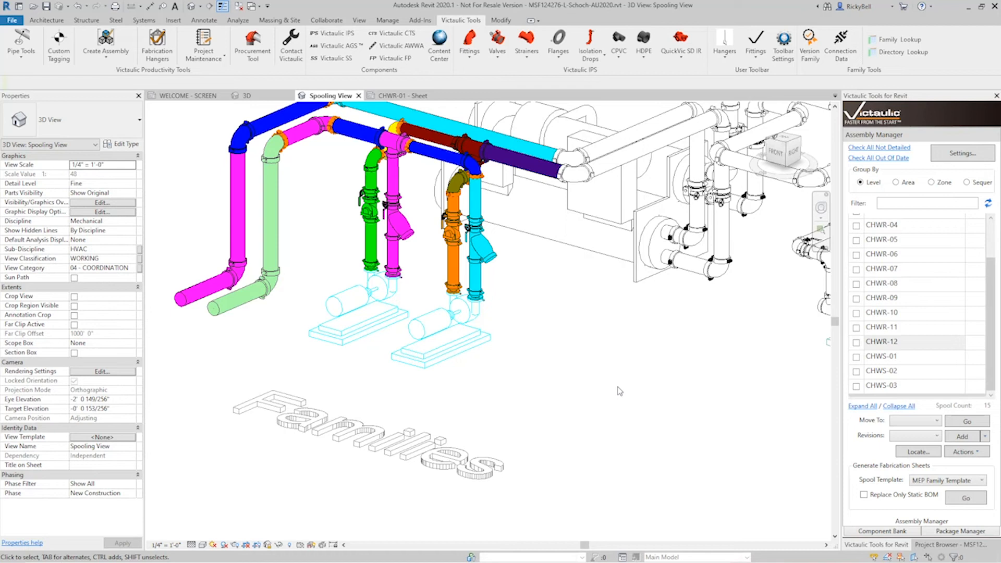
mouse_move(476, 249)
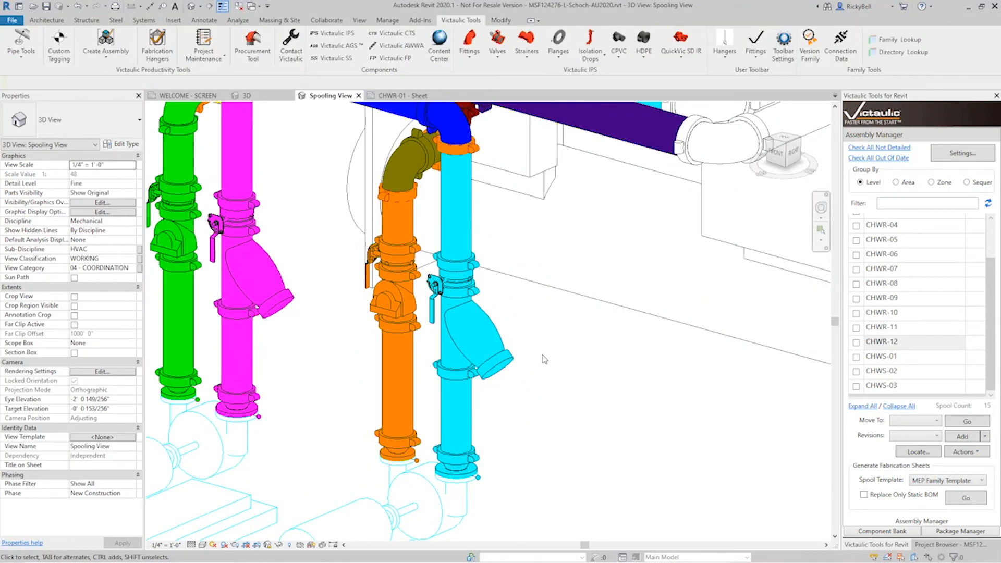
mouse_move(492, 294)
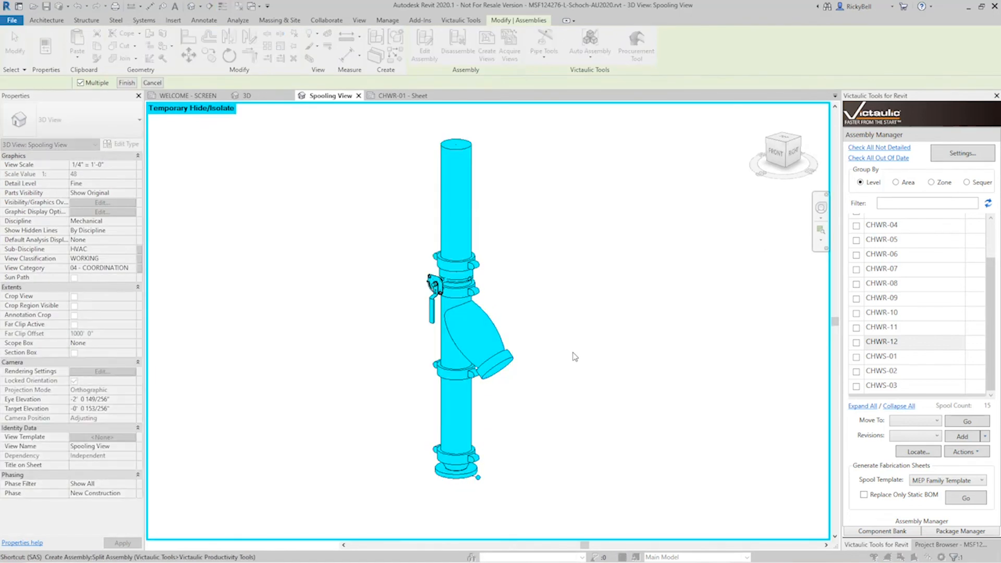
mouse_move(574, 357)
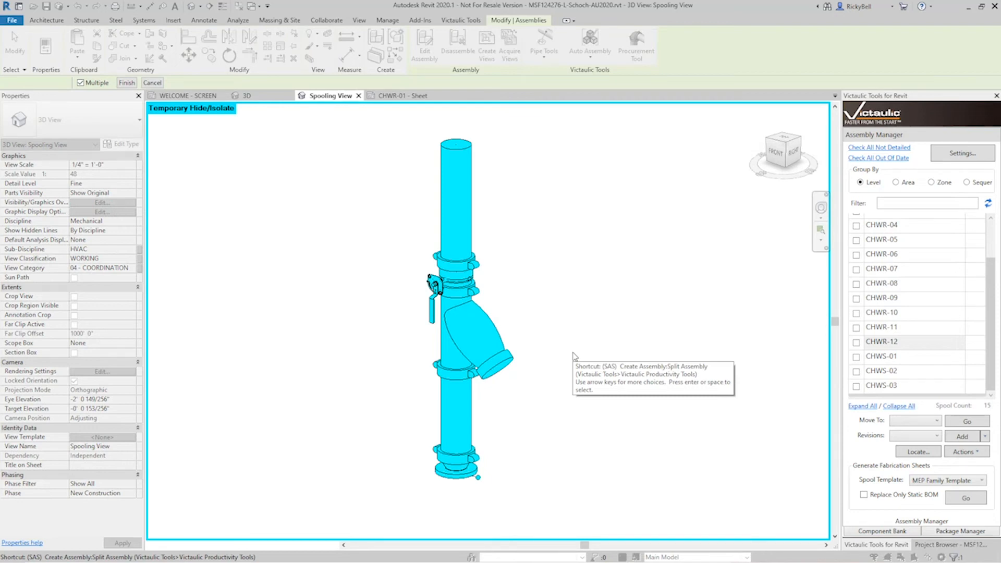
mouse_move(388, 130)
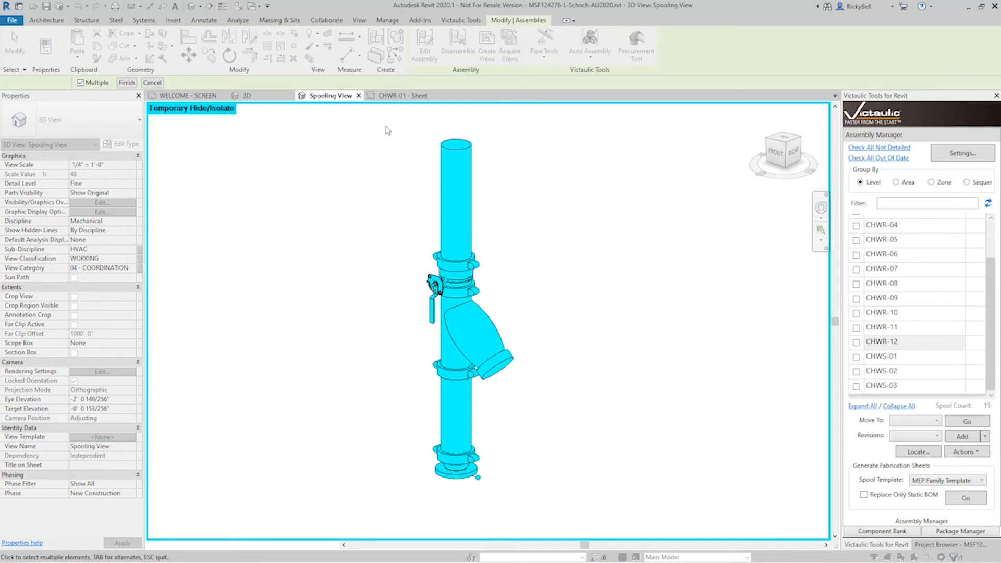
mouse_move(380, 126)
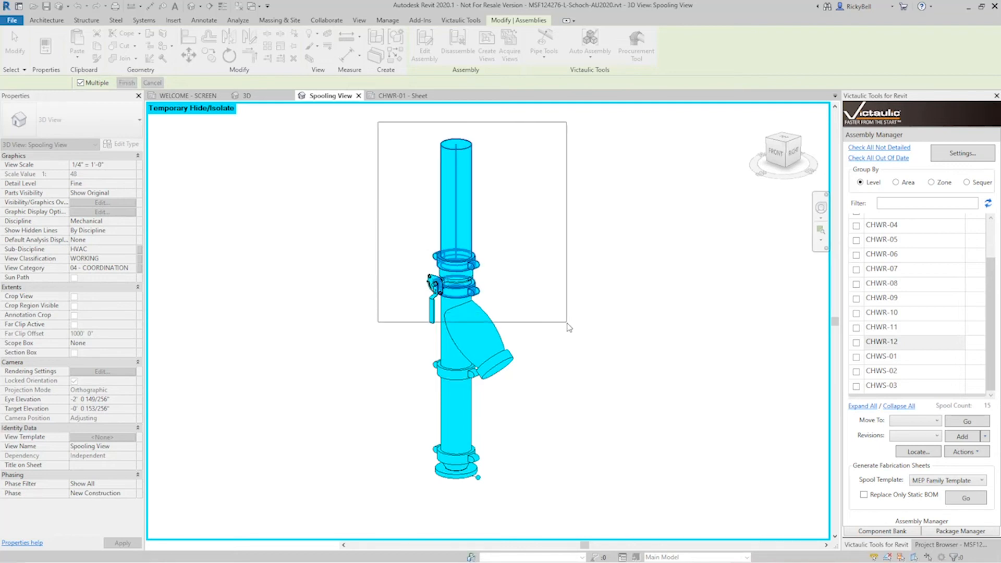
Finish the pick, name the new assembly CHWR-04 and approve renumbering the ten later assemblies
click(455, 192)
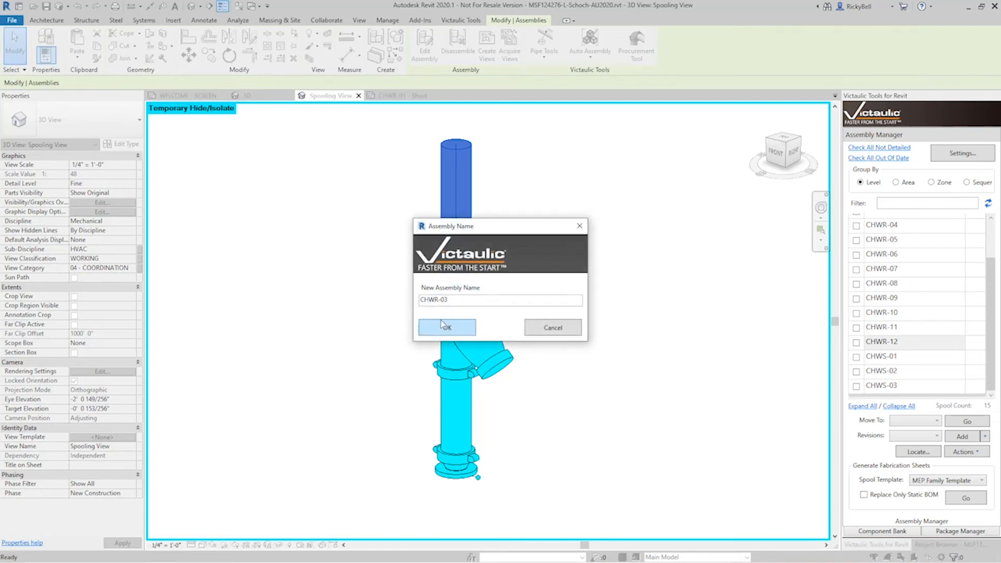
mouse_move(462, 301)
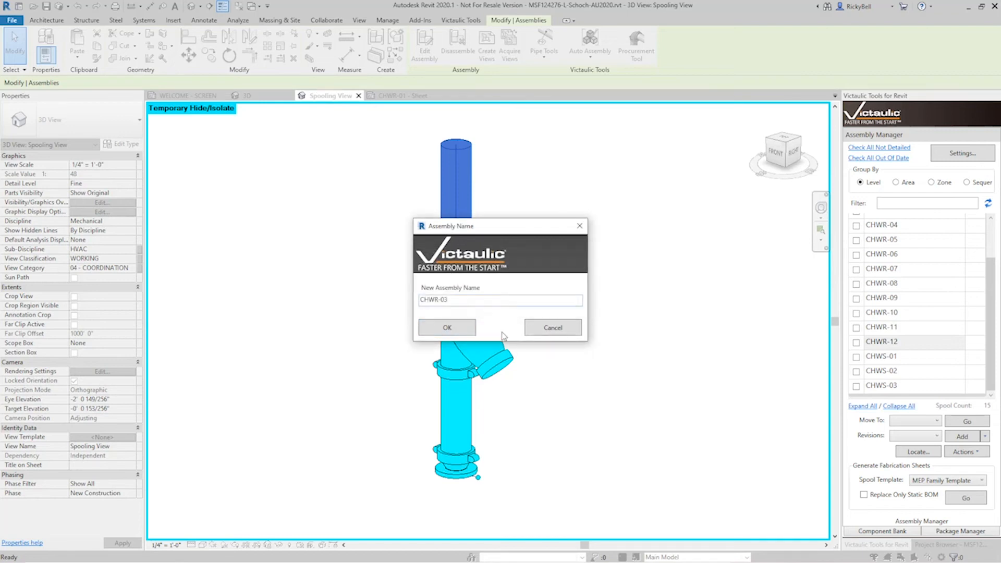
click(500, 301)
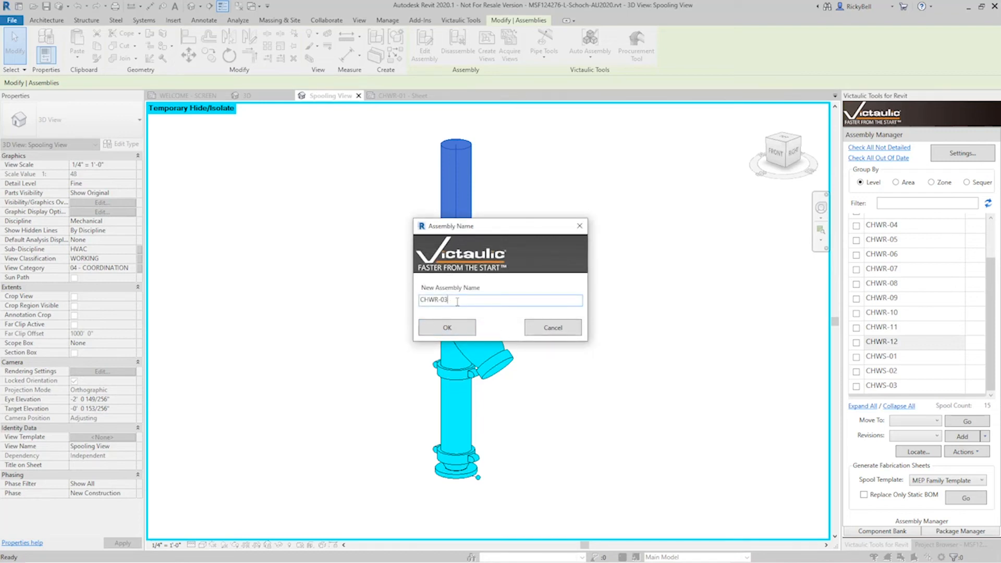
text(CHWR-04)
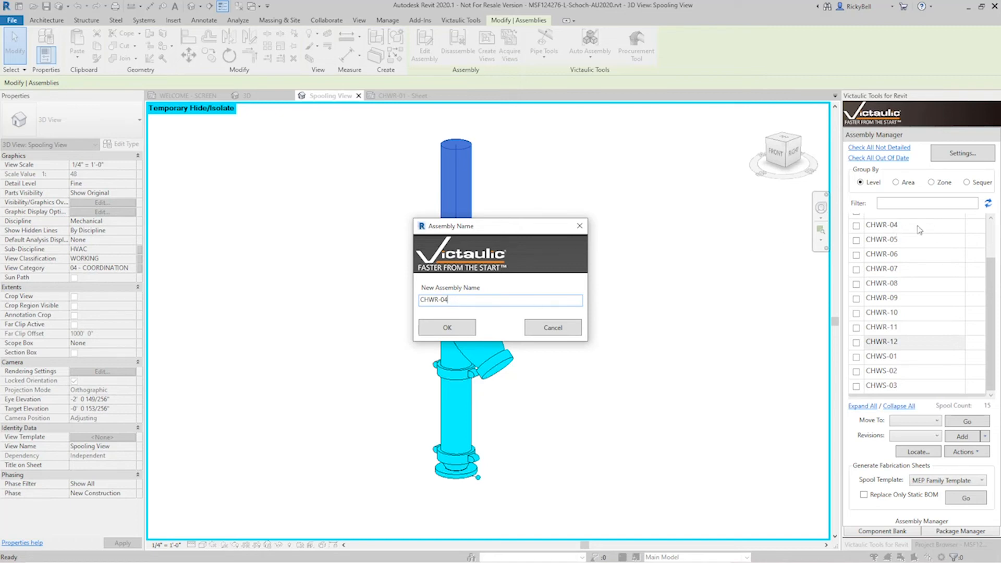
click(447, 326)
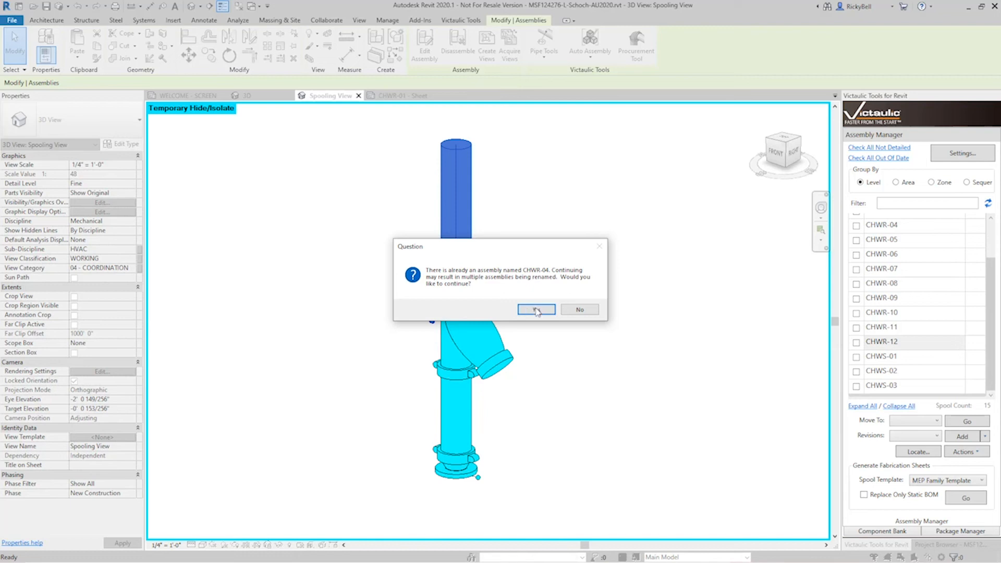
click(536, 310)
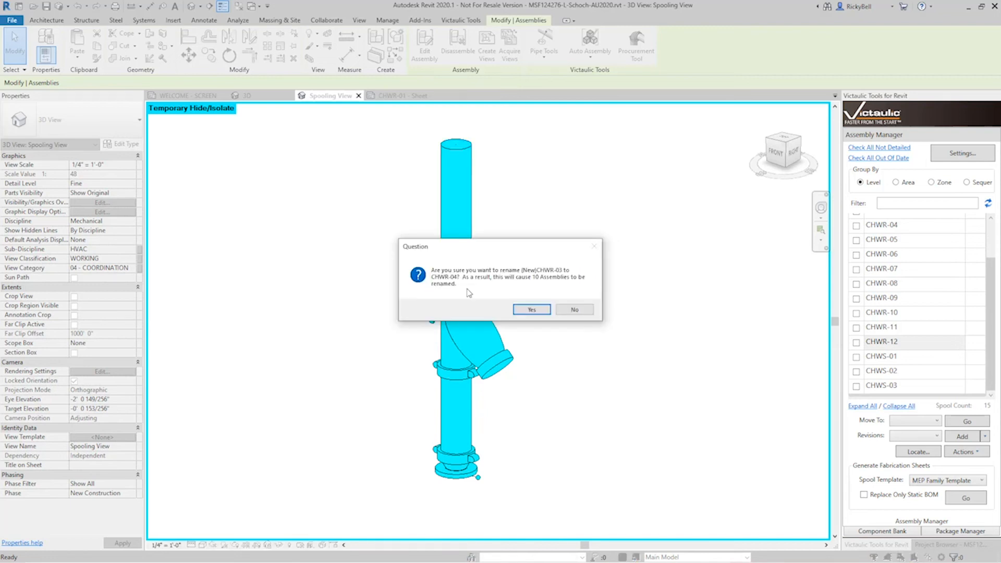
mouse_move(539, 284)
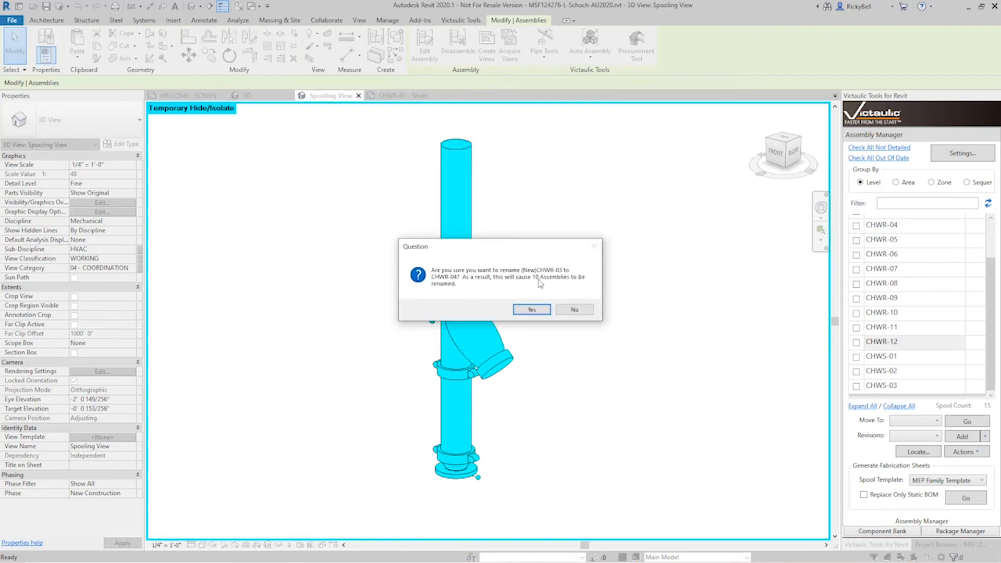
mouse_move(531, 309)
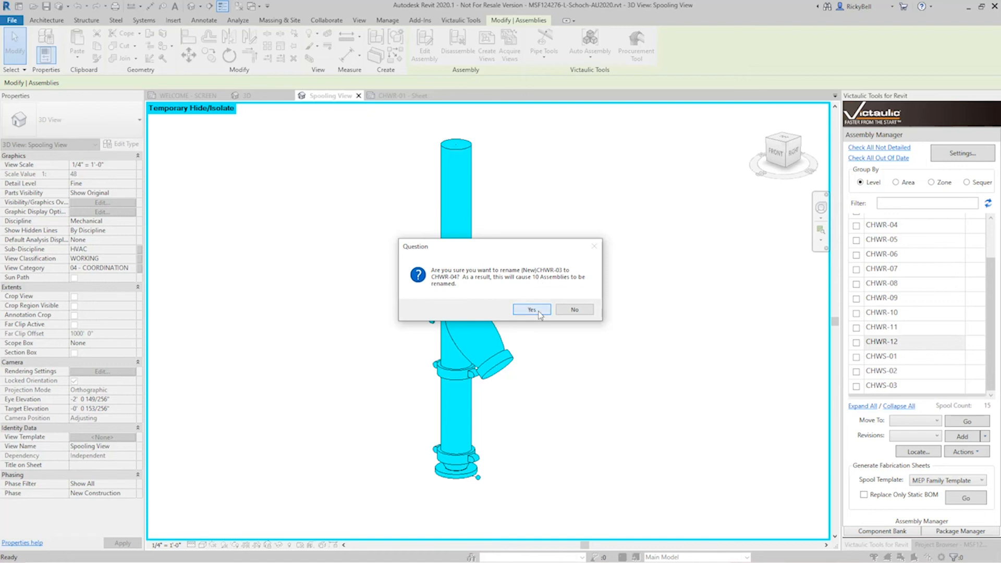
click(531, 309)
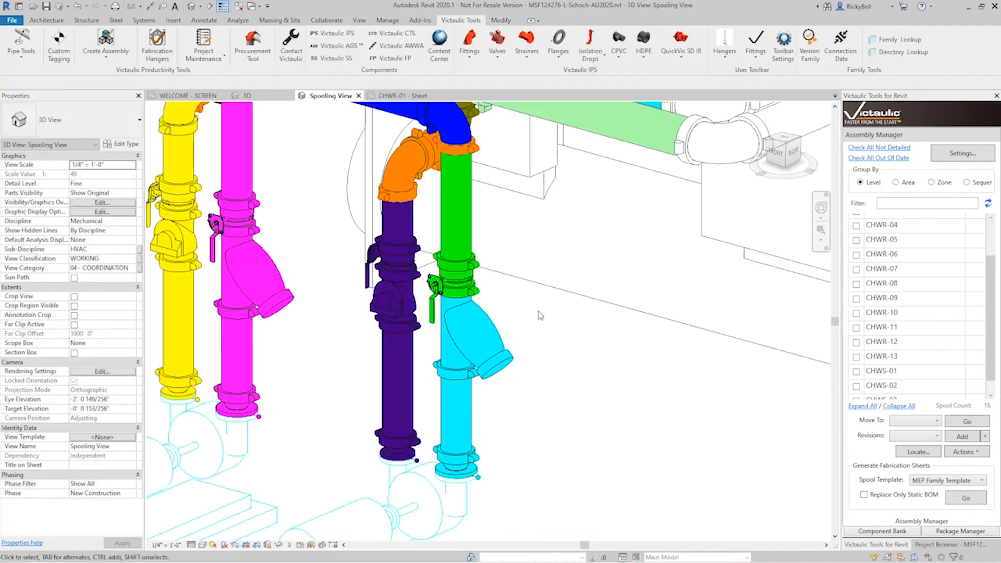
mouse_move(554, 337)
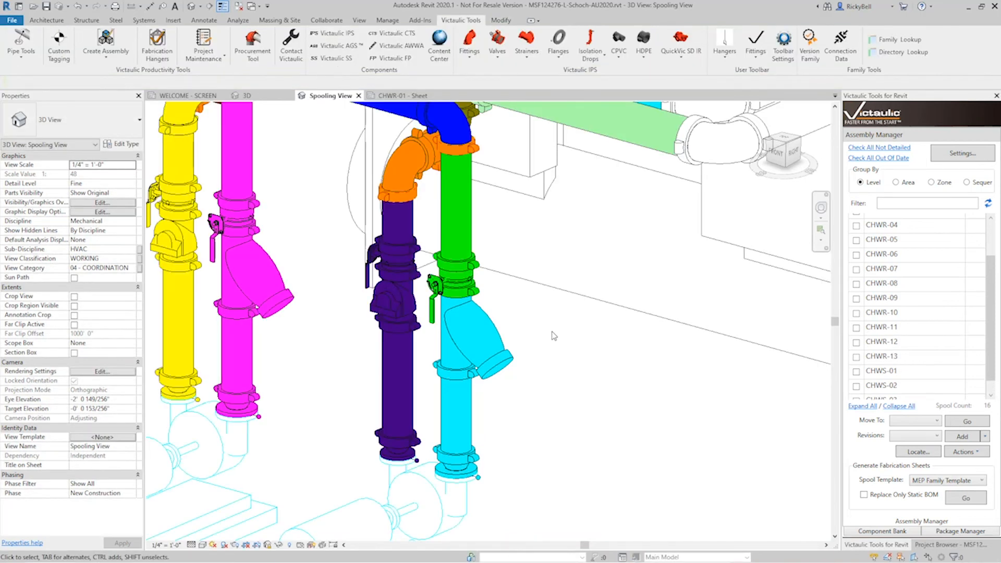
click(476, 332)
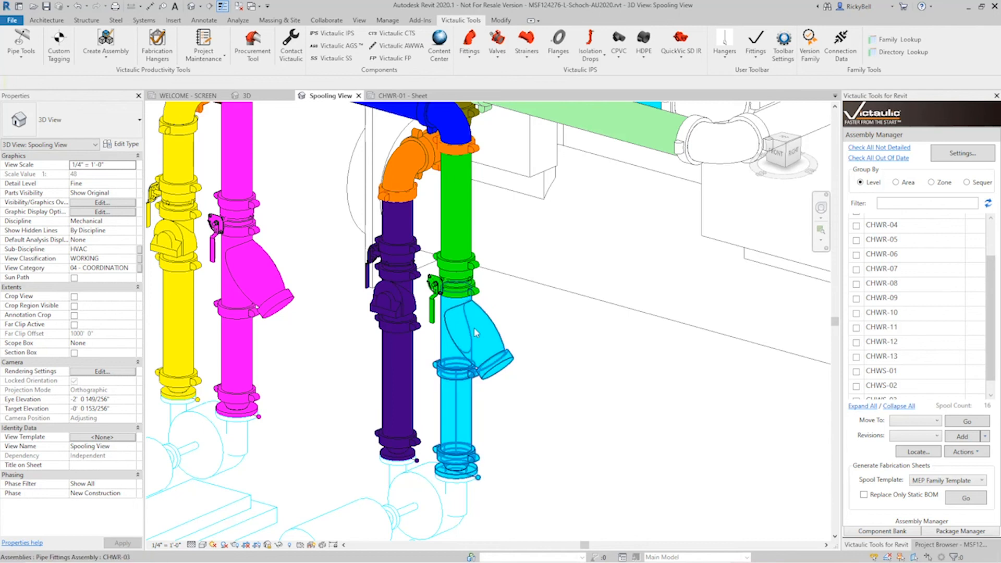
click(464, 274)
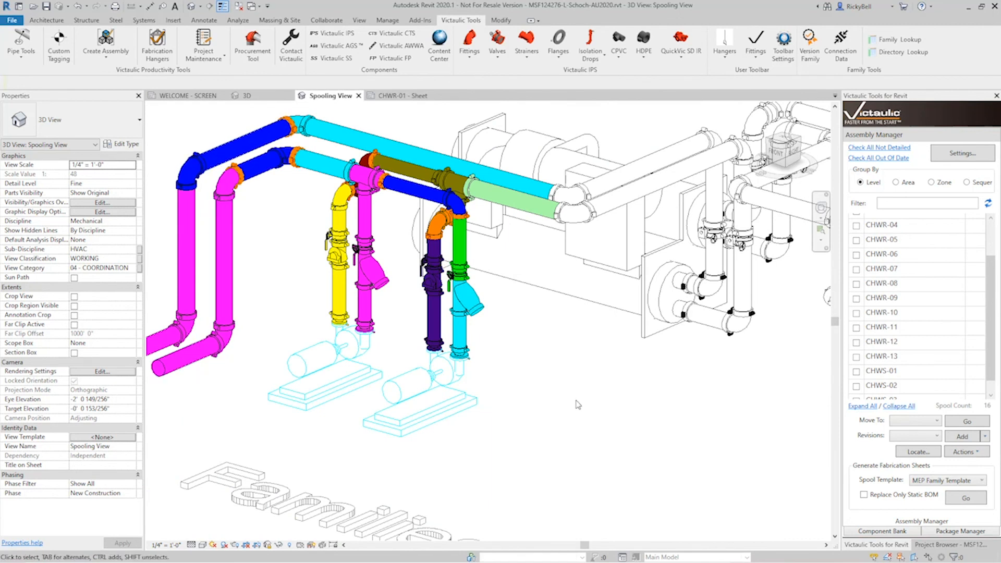
click(367, 244)
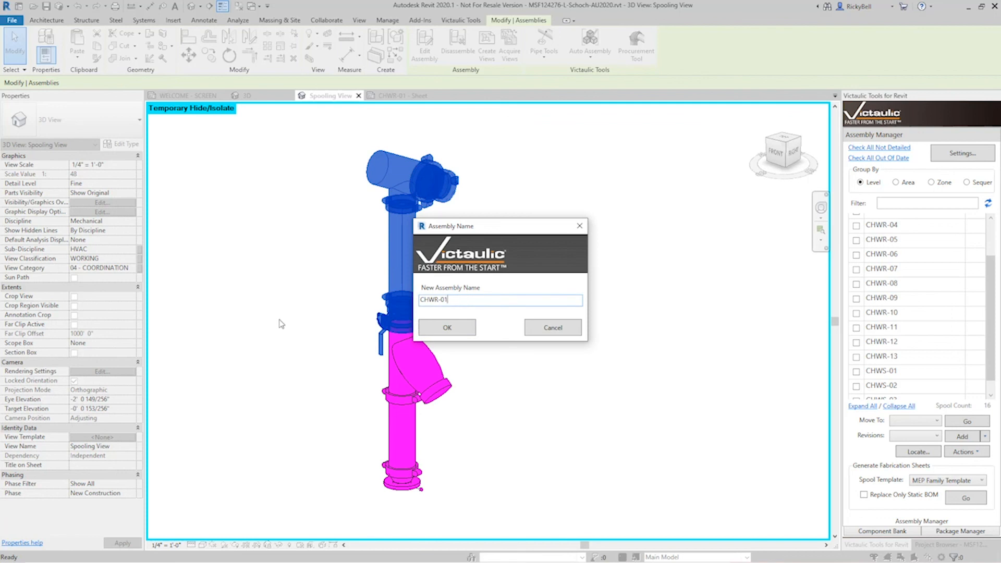
Name the new assembly CHWR-02 and approve renumbering the 13 later assemblies
text(CHWR-02)
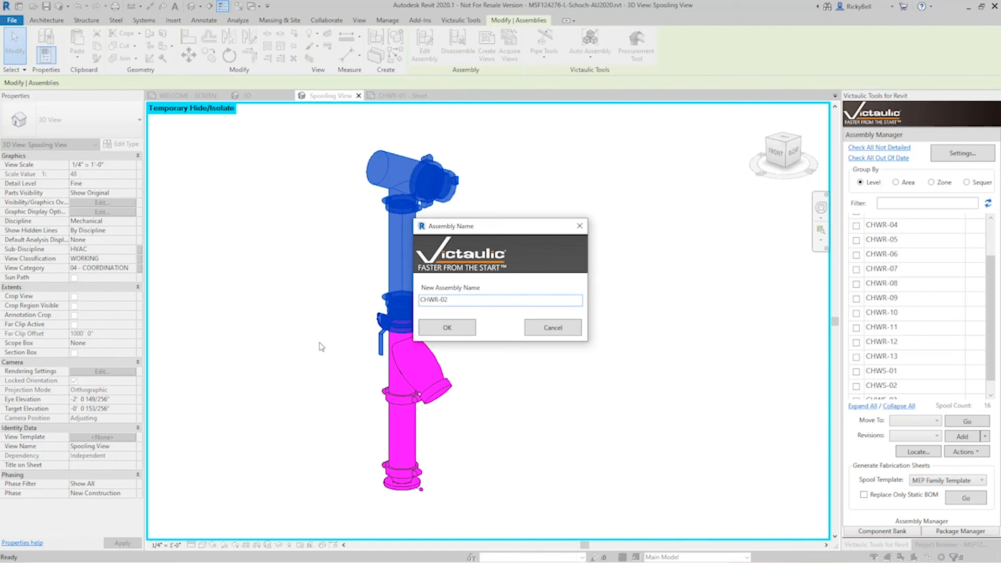
click(447, 327)
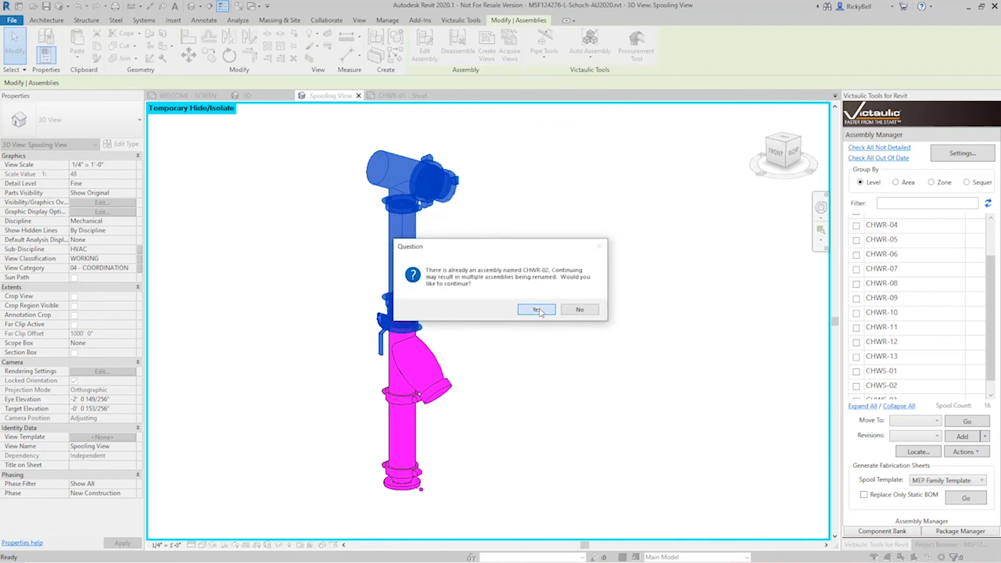
click(536, 310)
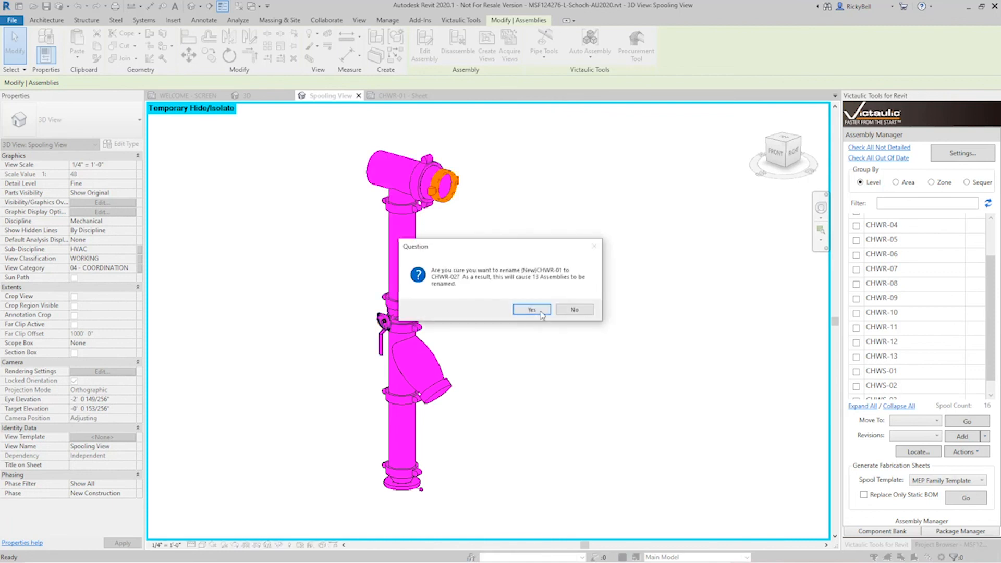
click(532, 310)
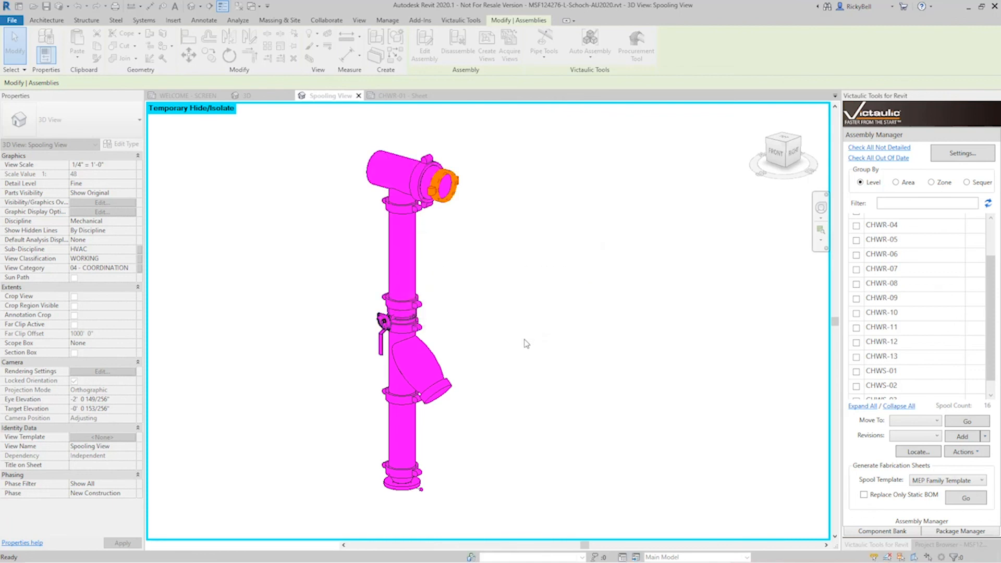